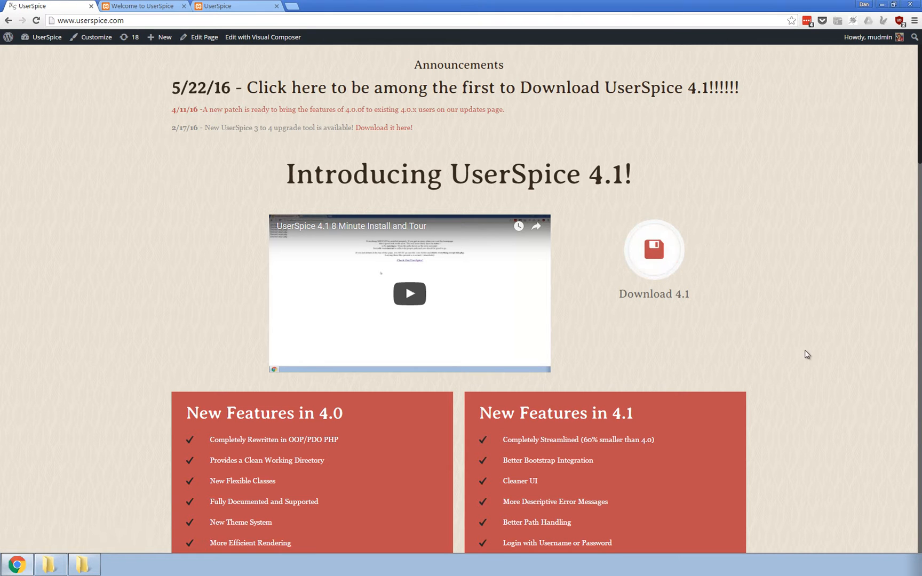
Scroll the userspice.com homepage down to the 'New Features in 4.0' and '4.1' boxes.
scroll(down, 3)
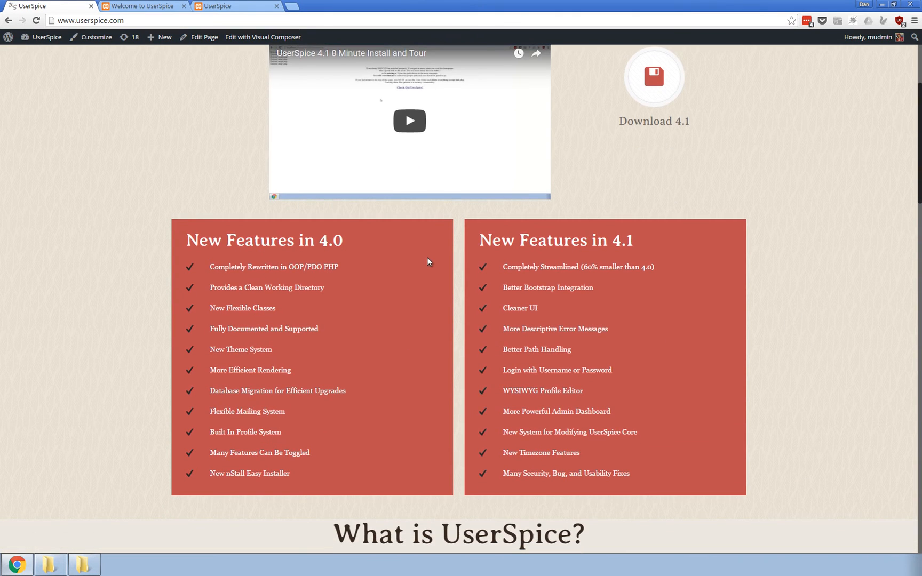
mouse_move(428, 259)
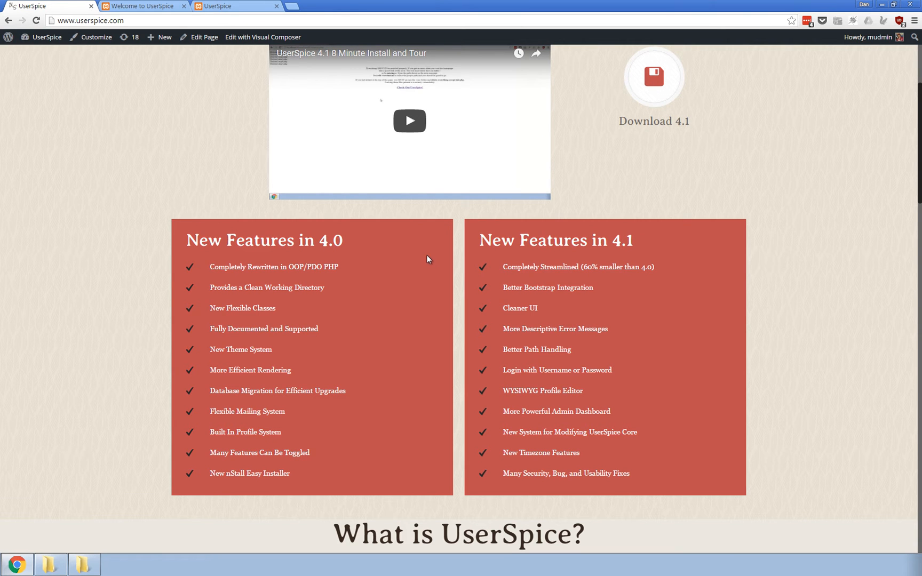
mouse_move(363, 251)
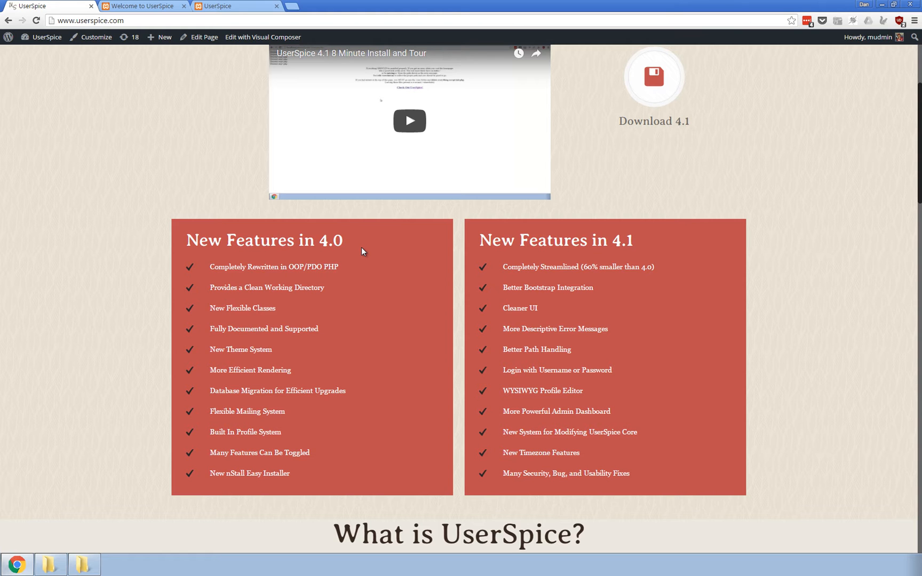
mouse_move(511, 242)
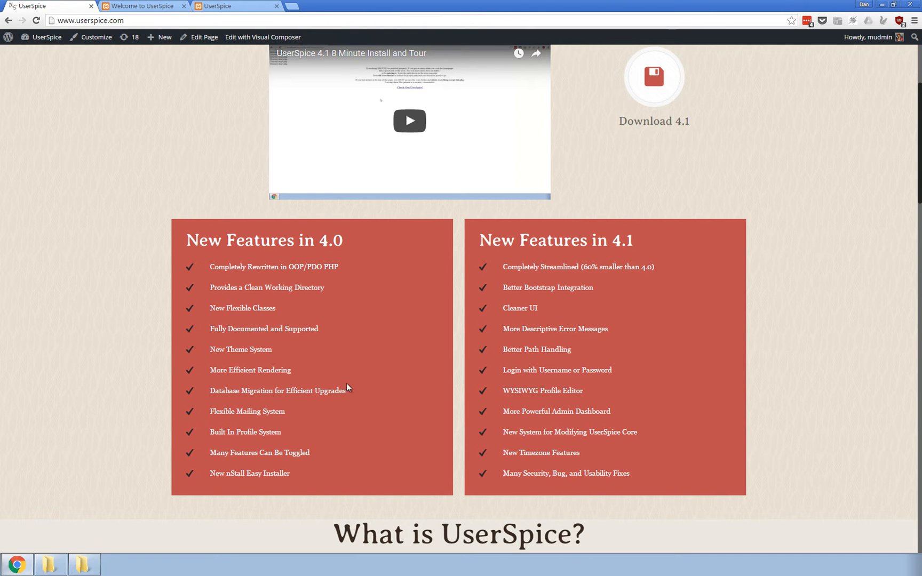
Open Properties of the us4 users vendor folder: 5.03 MB, 1,299 files, 260 folders.
click(86, 564)
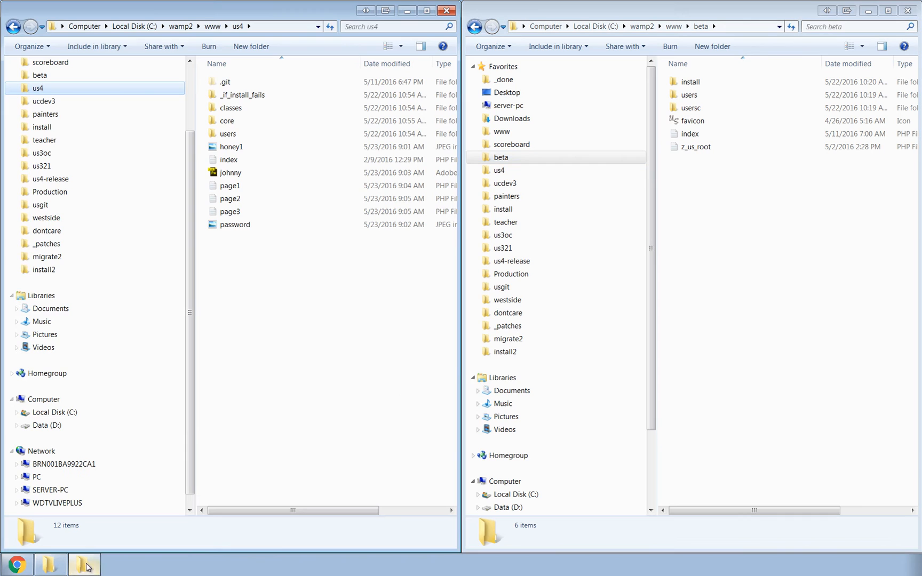
click(230, 198)
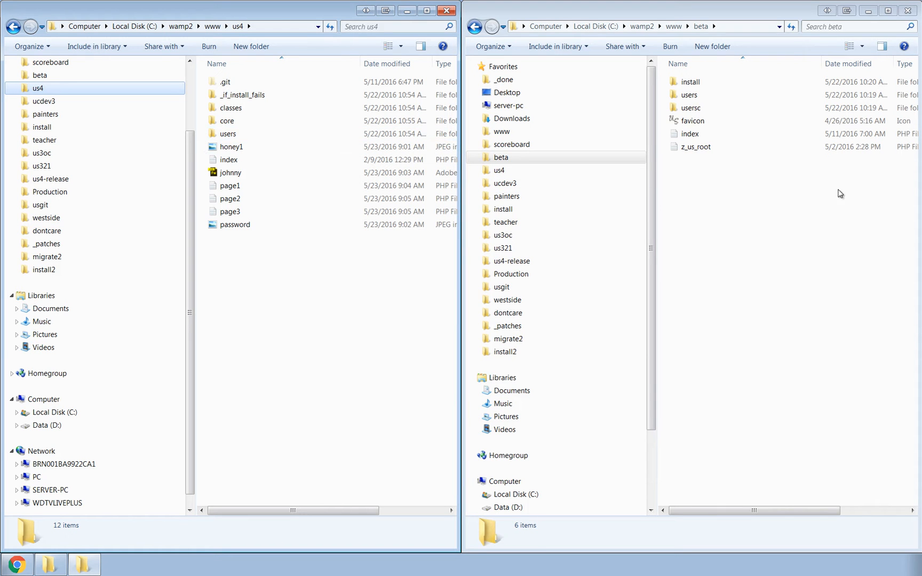
click(230, 173)
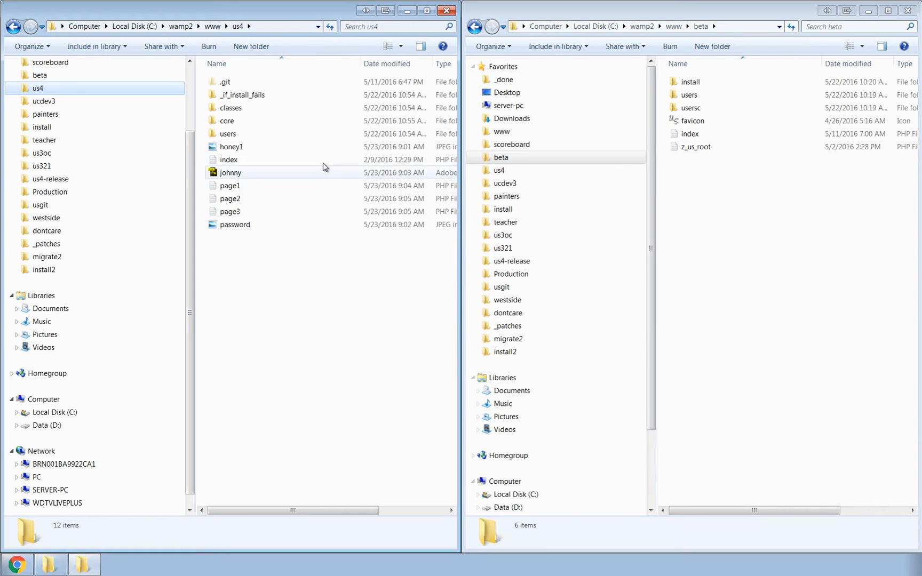
click(231, 146)
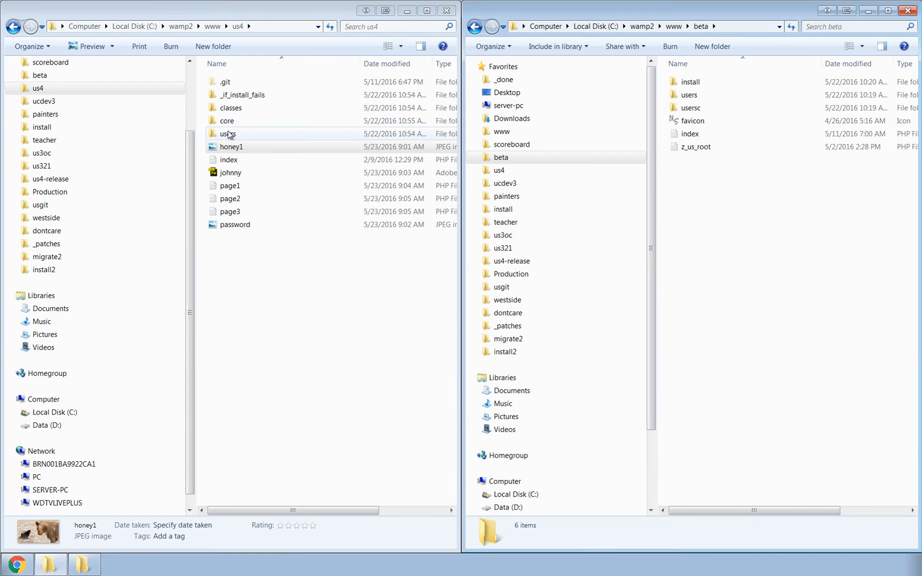
double_click(228, 133)
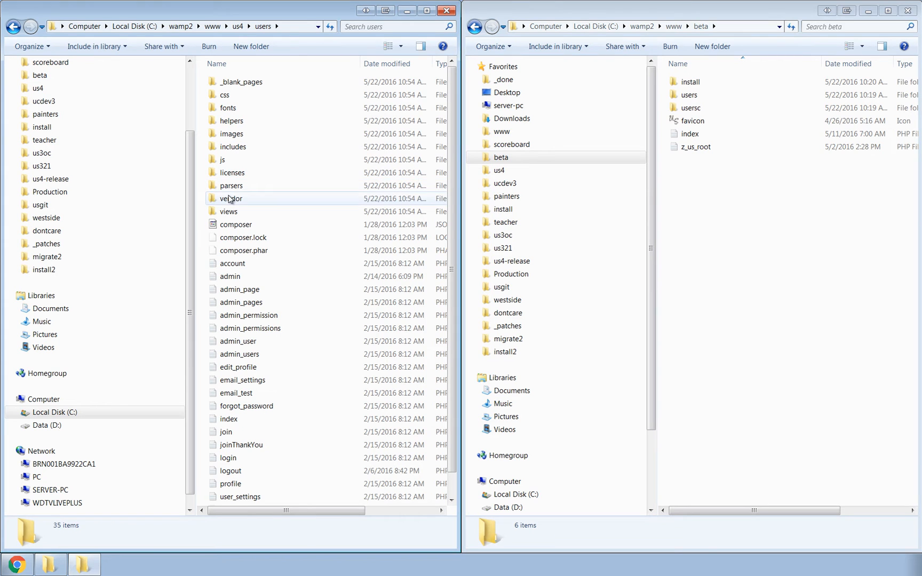
right_click(230, 198)
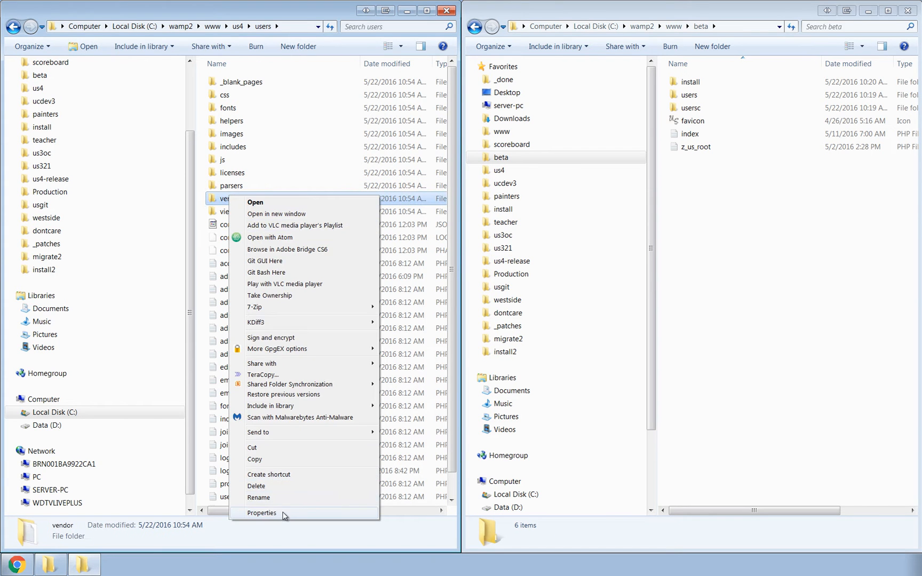
click(261, 513)
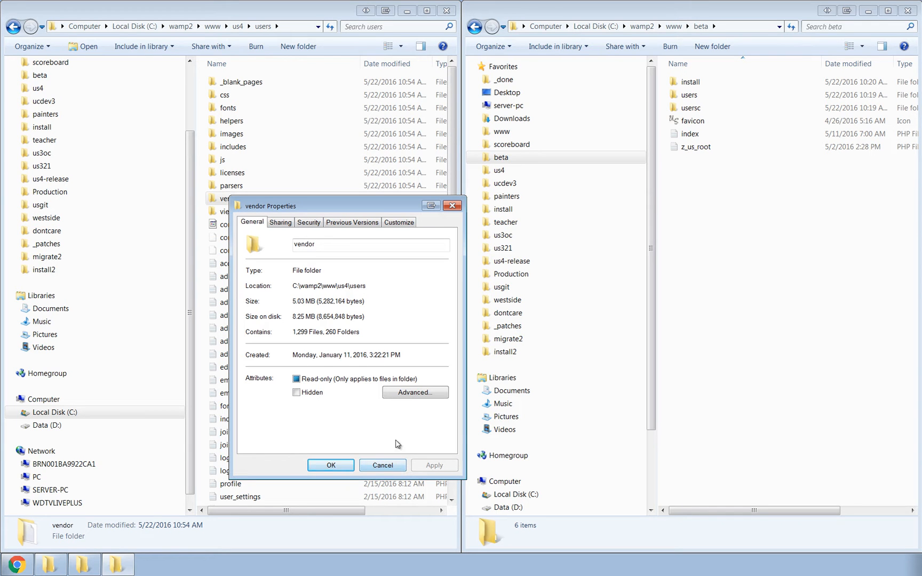
Close the vendor folder's Properties window.
click(382, 465)
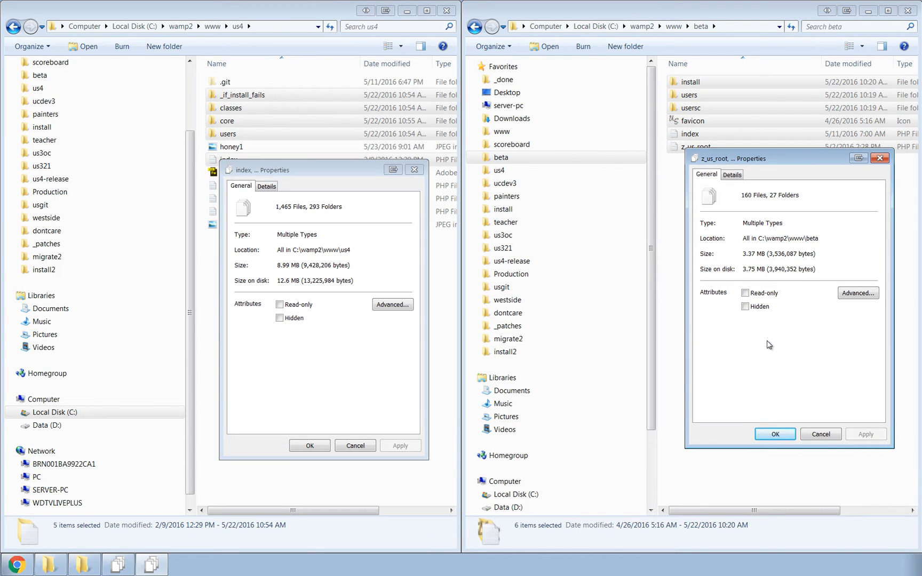
mouse_move(792, 302)
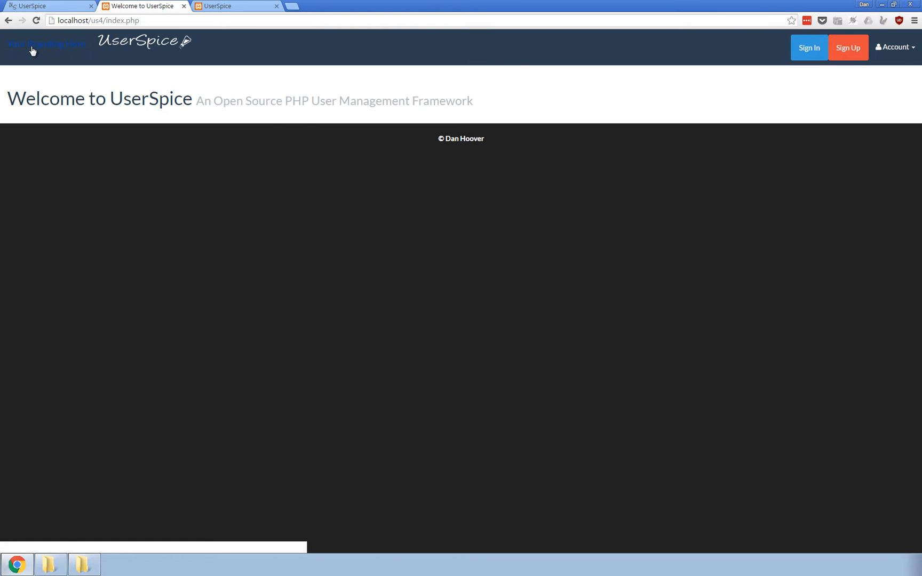
mouse_move(426, 53)
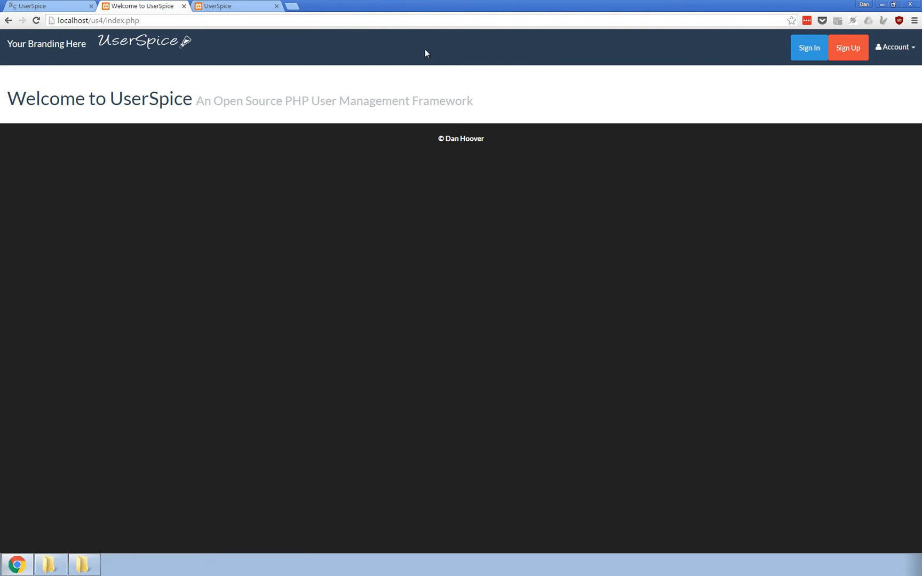
mouse_move(200, 31)
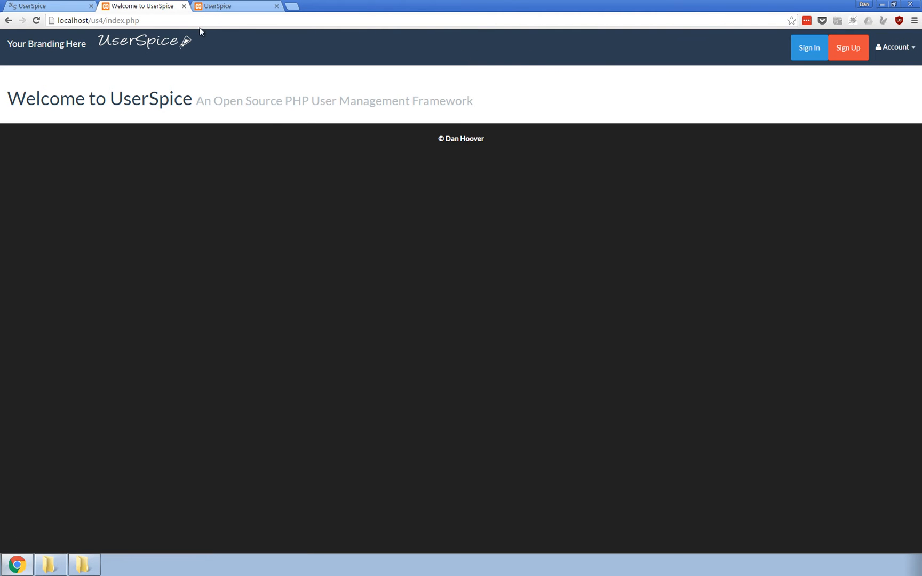
Switch to the 4.1 beta site's browser tab.
click(235, 6)
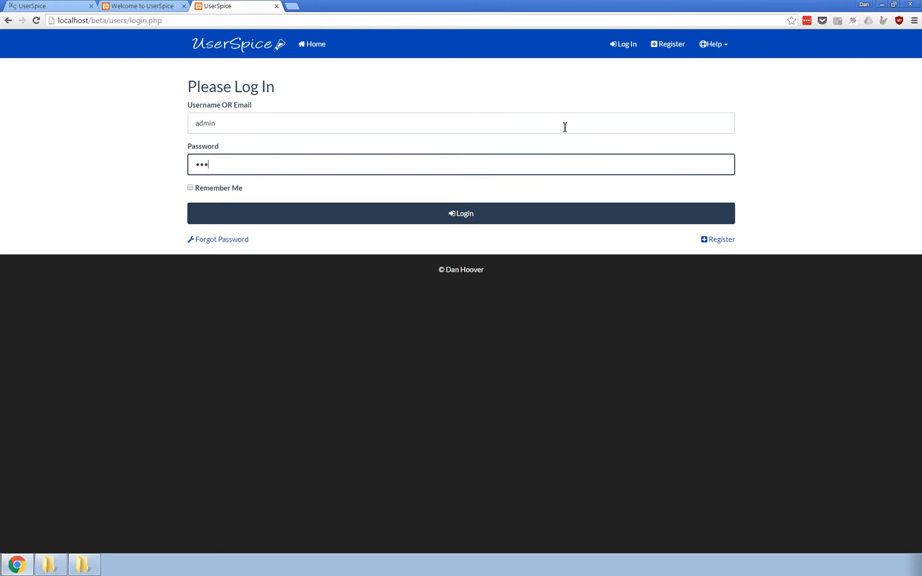
Sign in to the 4.0 site as admin, passing the reCAPTCHA check.
click(141, 6)
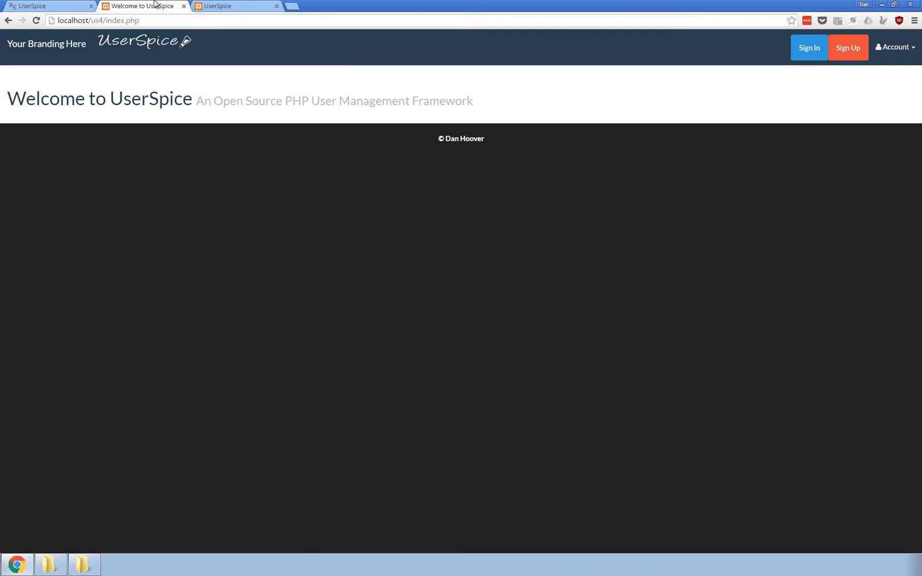
click(809, 47)
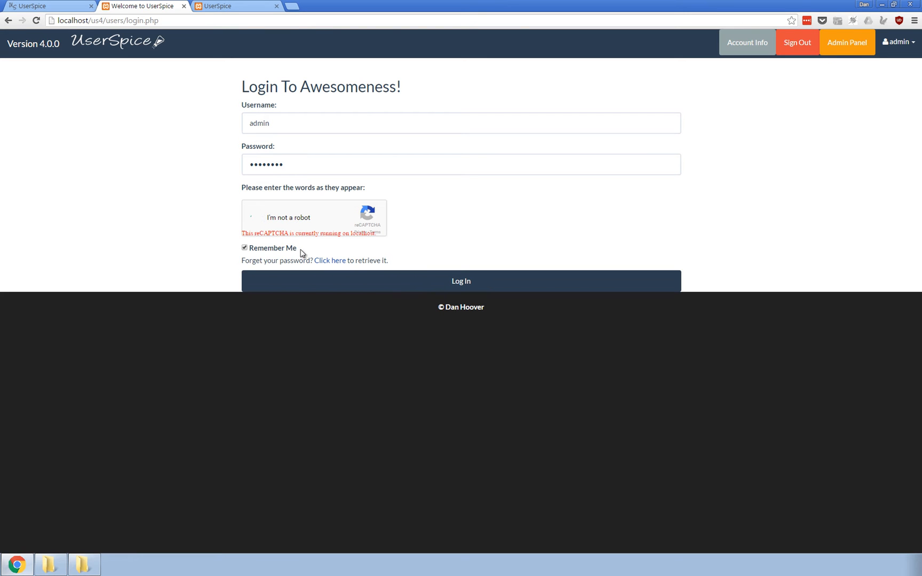
click(461, 281)
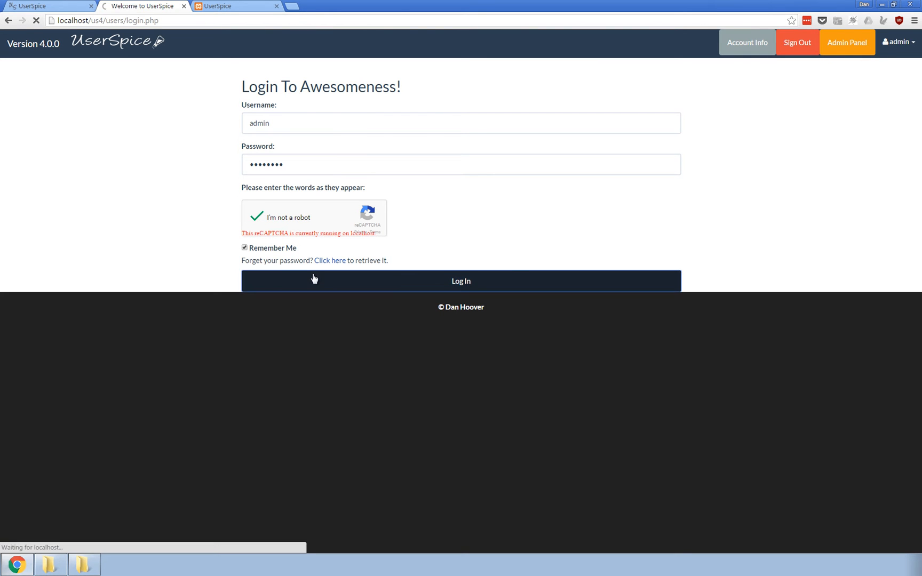
click(841, 42)
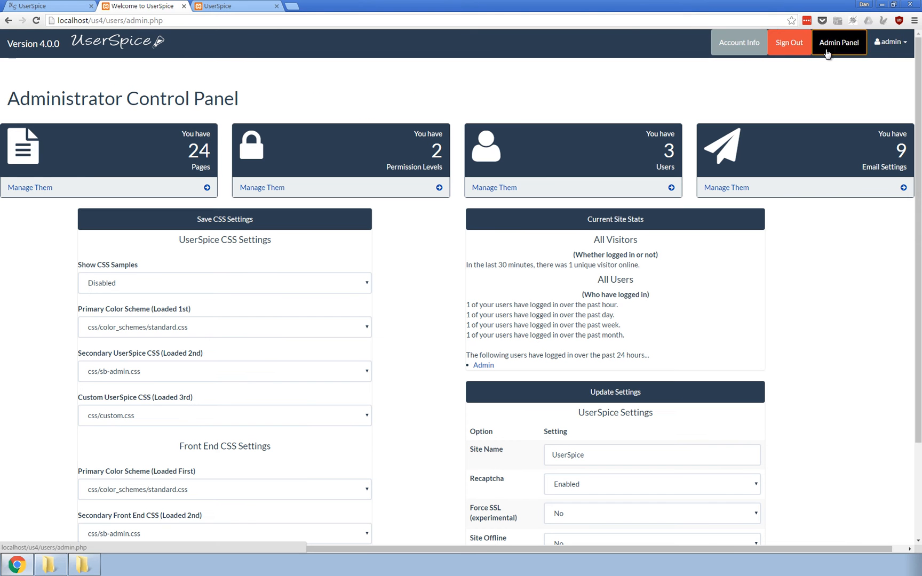
mouse_move(114, 396)
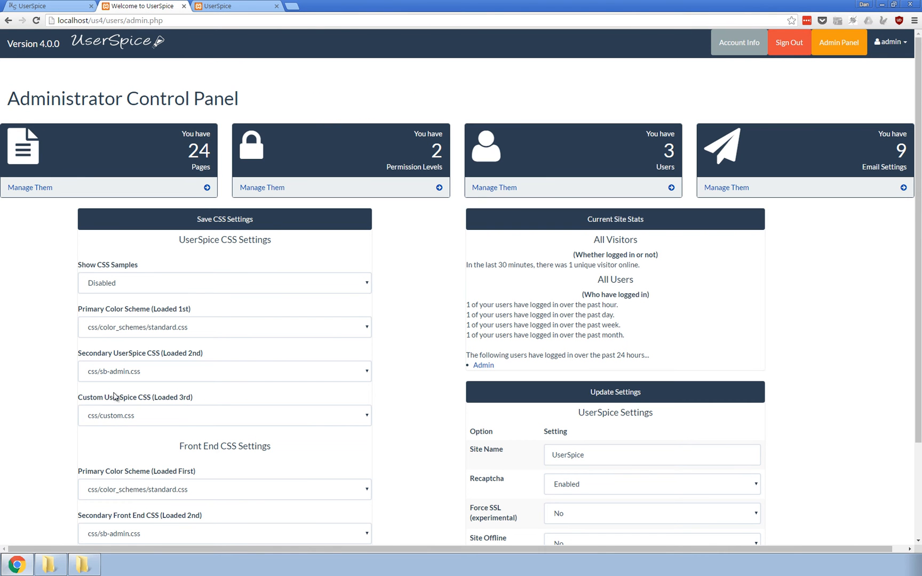
mouse_move(458, 287)
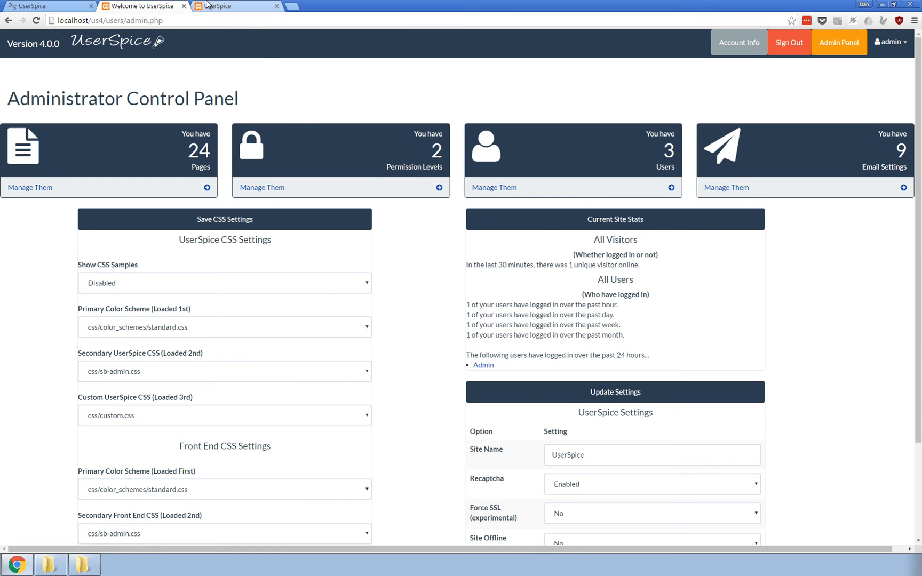
Scroll through the 4.1 beta Dashboard panels (3 users, 28 pages) and back up.
scroll(down, 3)
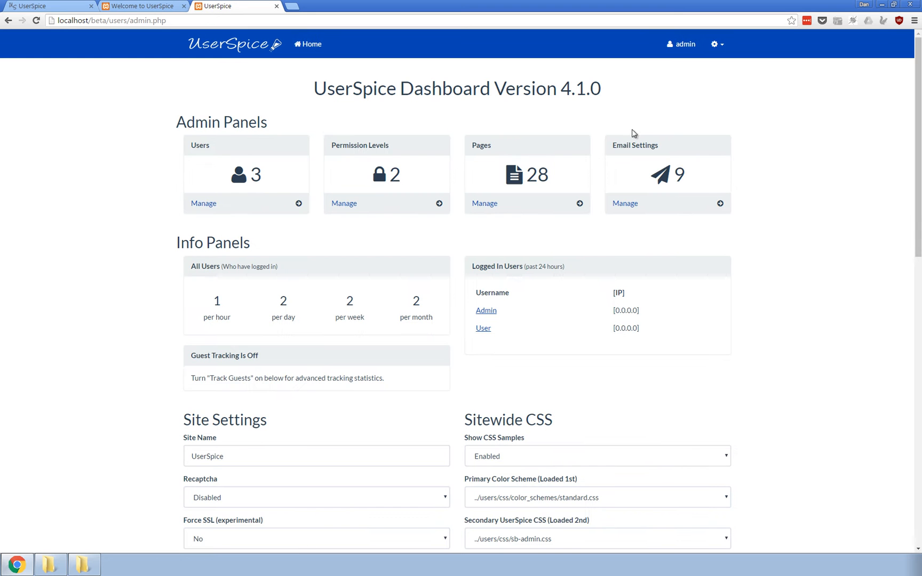
mouse_move(658, 333)
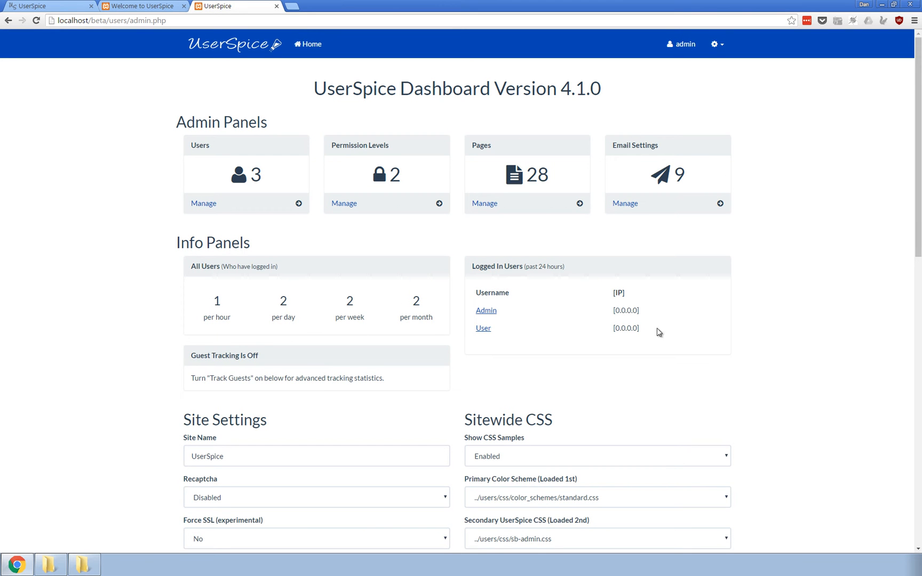
mouse_move(725, 126)
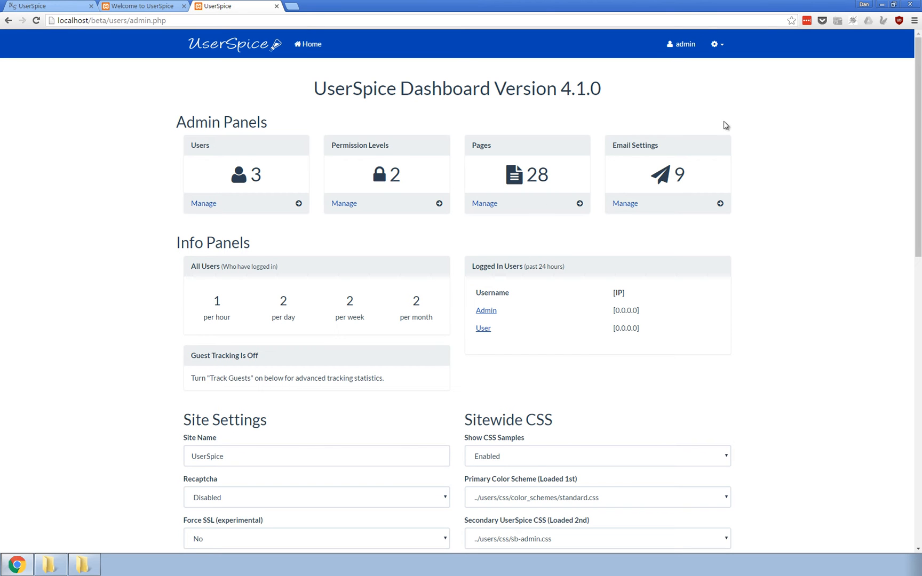
click(891, 5)
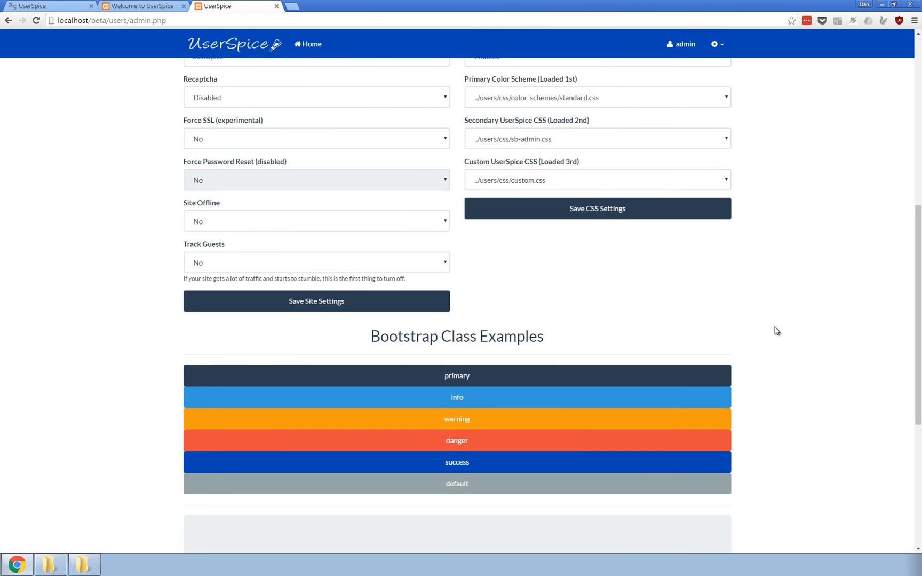
scroll(up, 3)
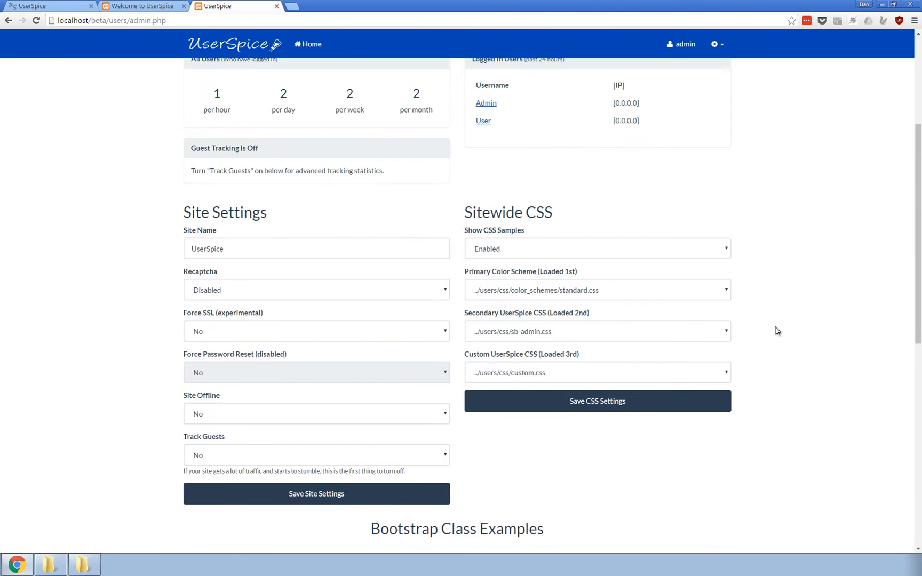
scroll(up, 3)
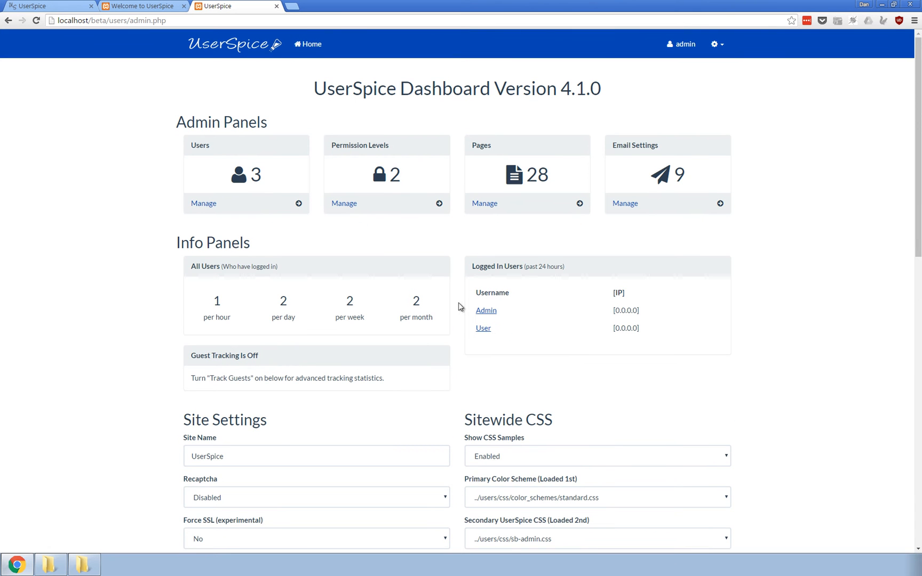
mouse_move(641, 130)
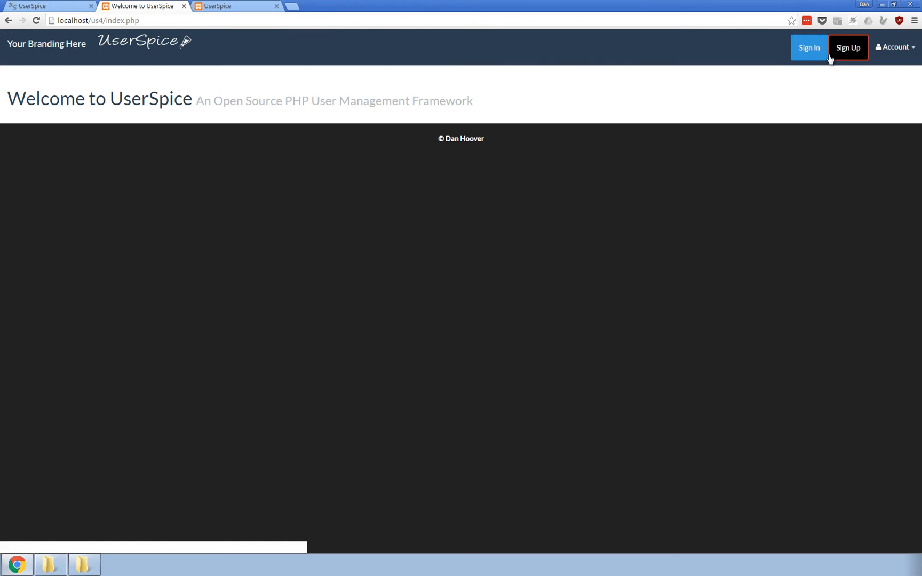
Open the Sign In page from the site's home page.
click(808, 47)
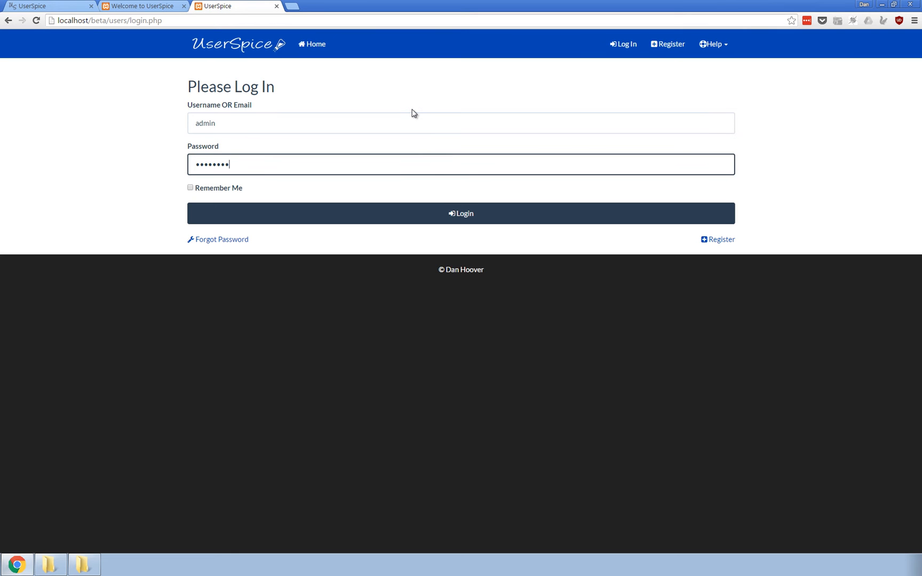
Log in to 4.1 beta as admin, log out, then submit login with only username 'admin'.
click(461, 213)
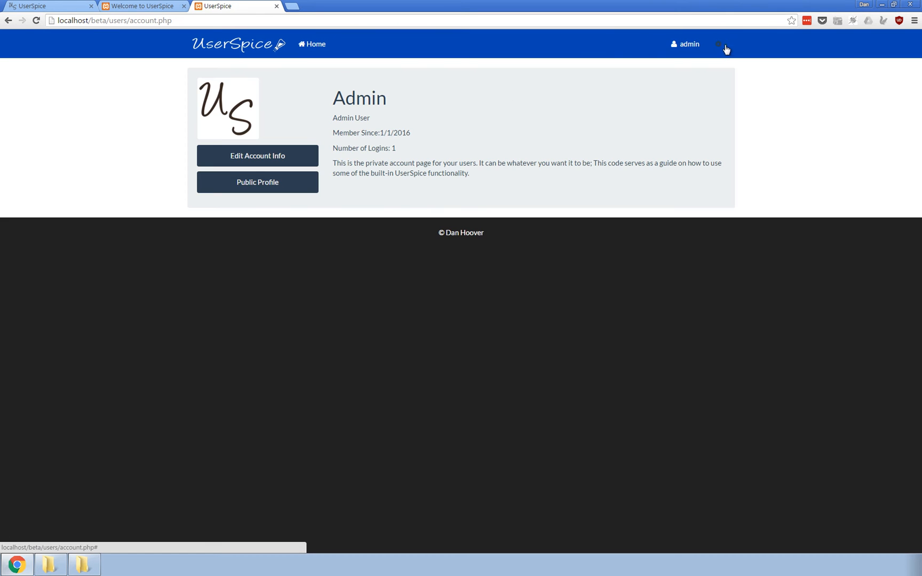
click(720, 44)
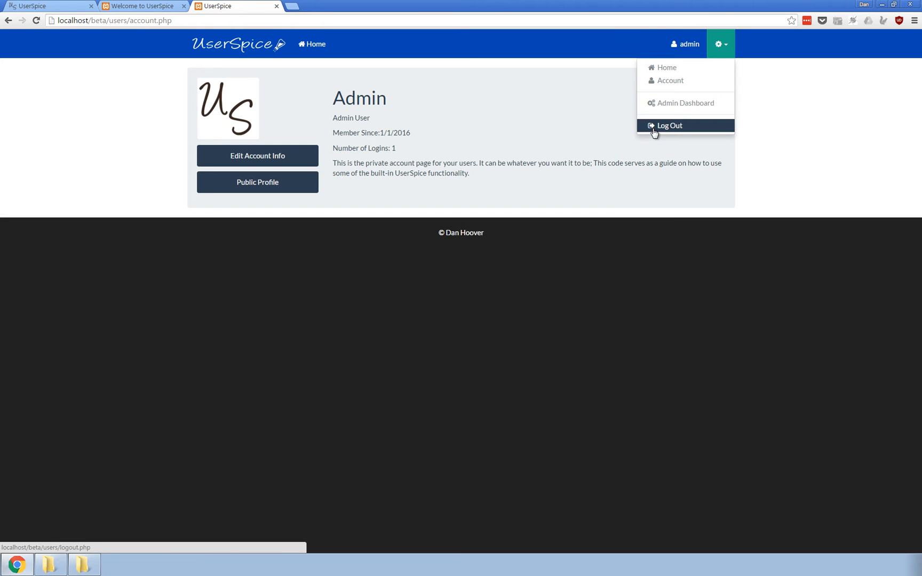
click(669, 125)
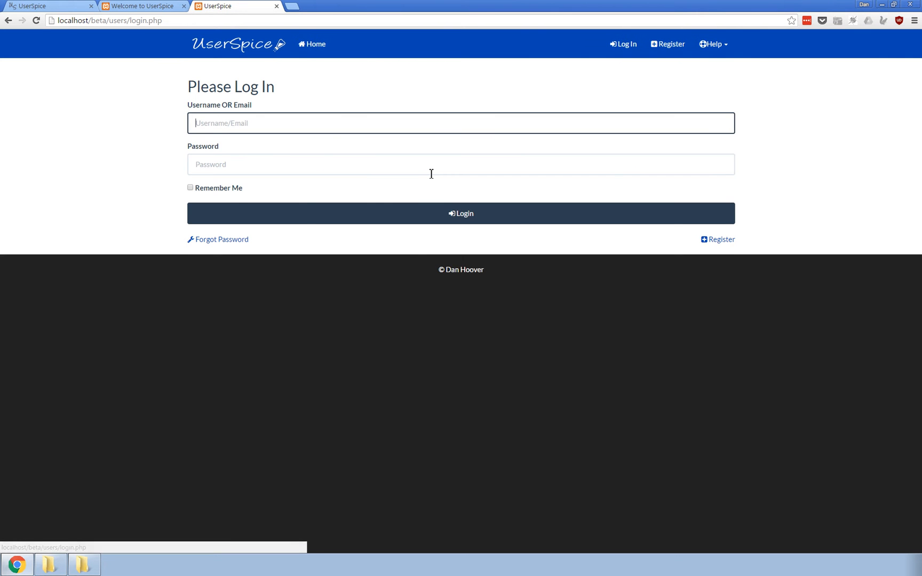
text(admin)
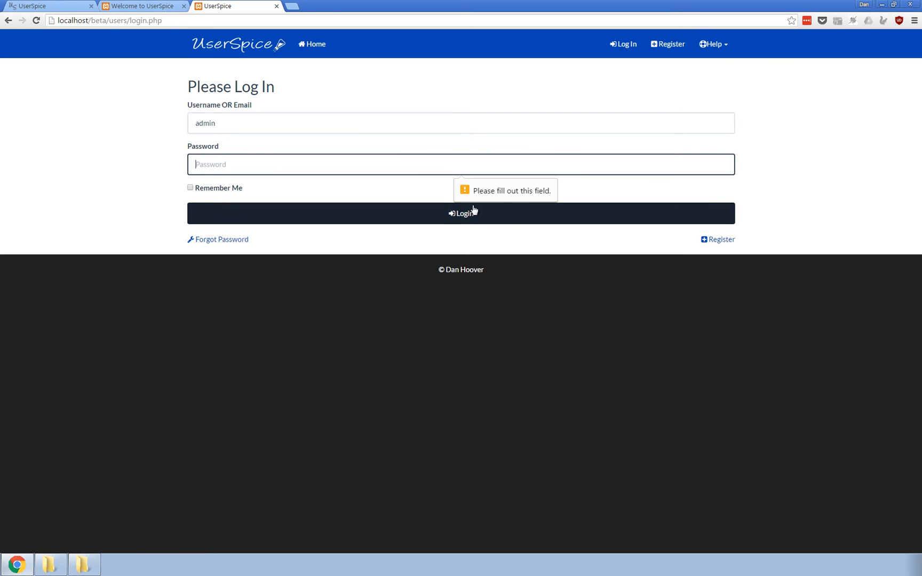
click(461, 213)
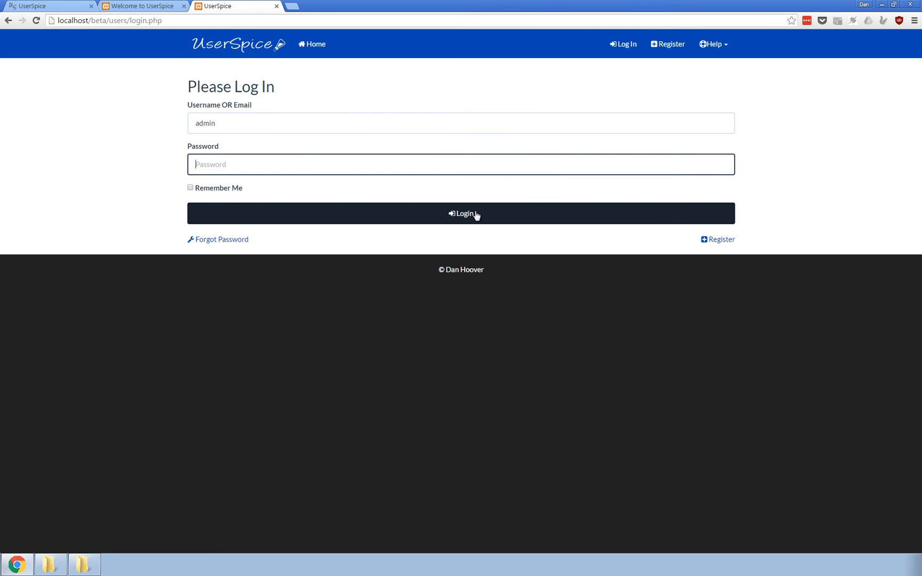
mouse_move(305, 68)
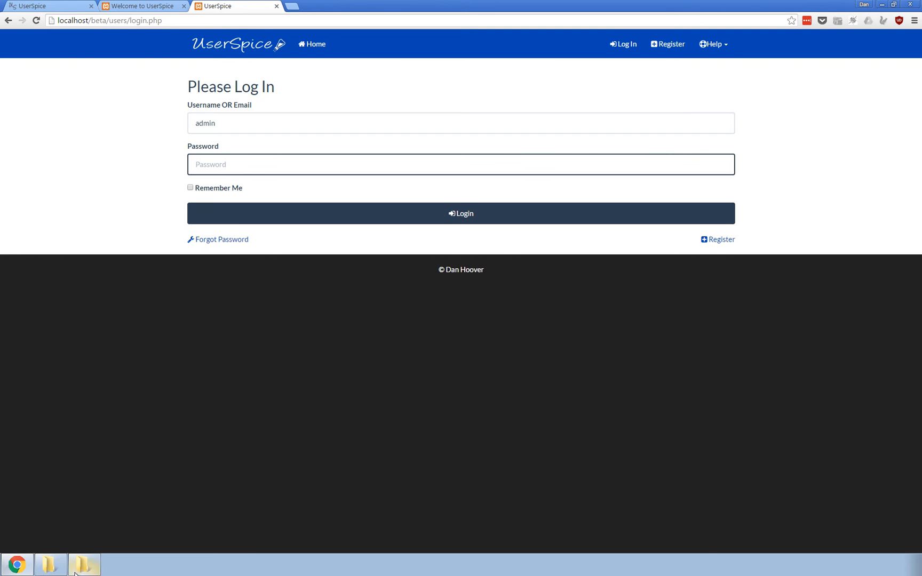
Bring up the beta and us4 folder windows and open the us4 project's core/init.php in Atom.
click(84, 564)
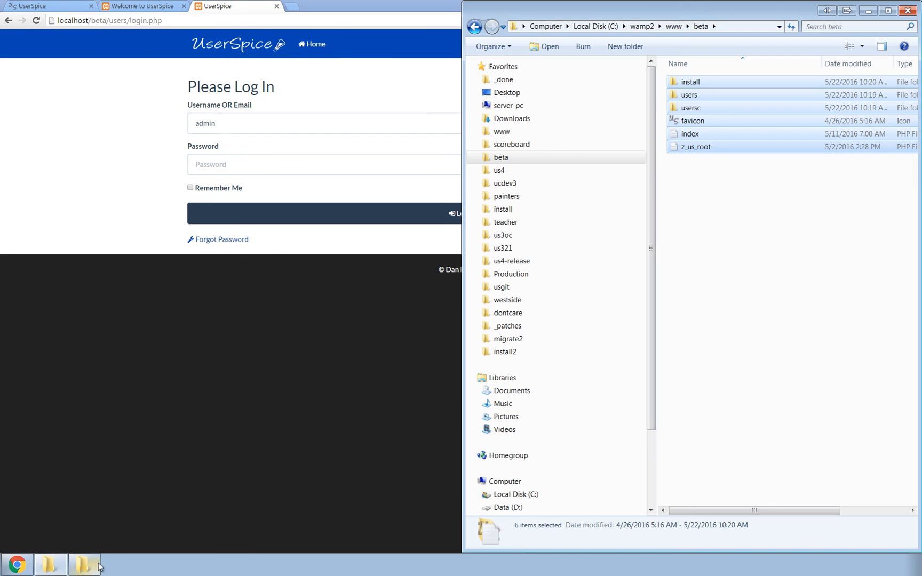
click(82, 565)
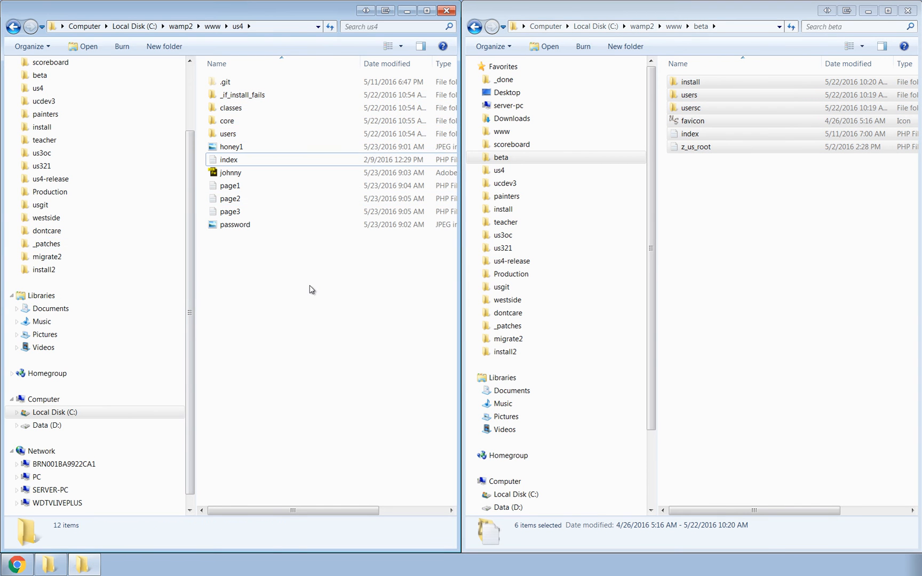
click(227, 121)
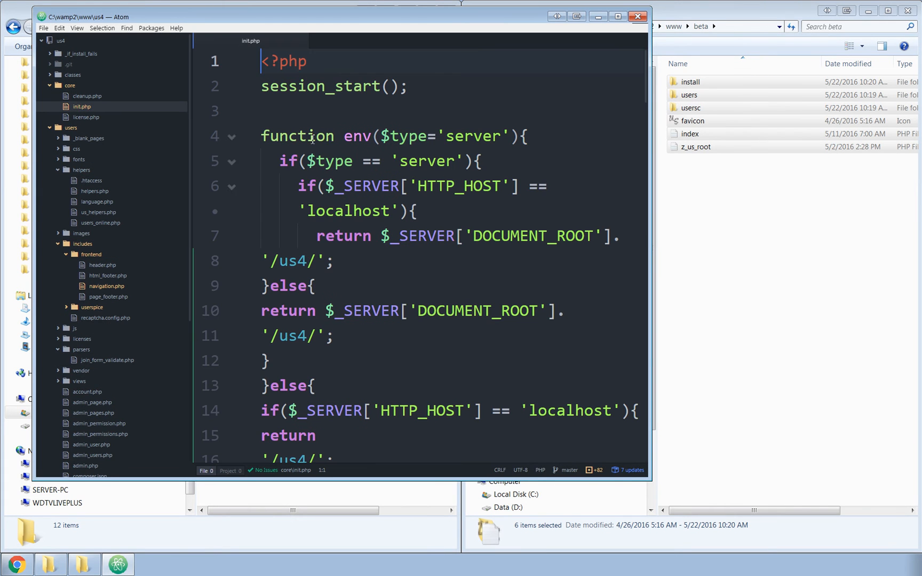
mouse_move(617, 16)
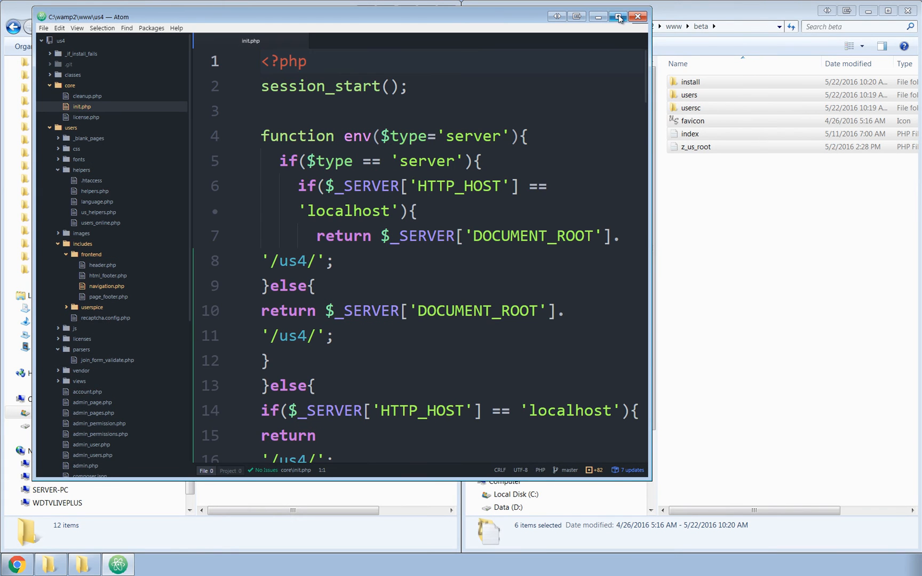
Maximize Atom and point out the hard-coded /us4/ paths on init.php lines 11 and 16.
click(617, 16)
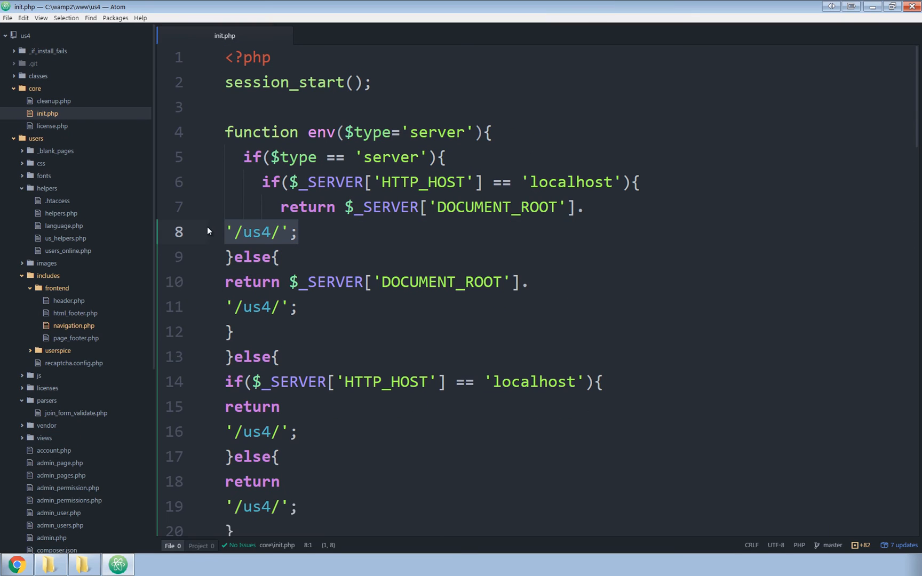
click(297, 306)
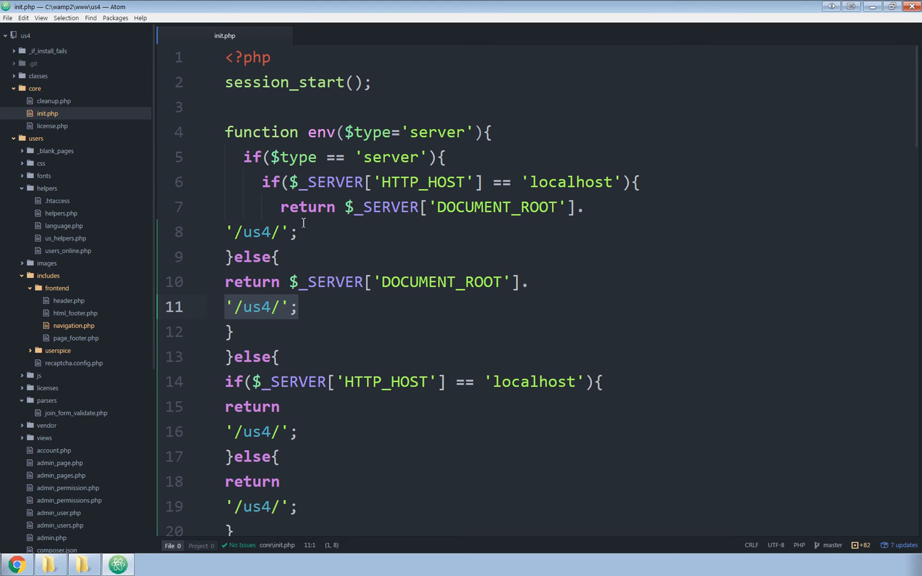
mouse_move(289, 434)
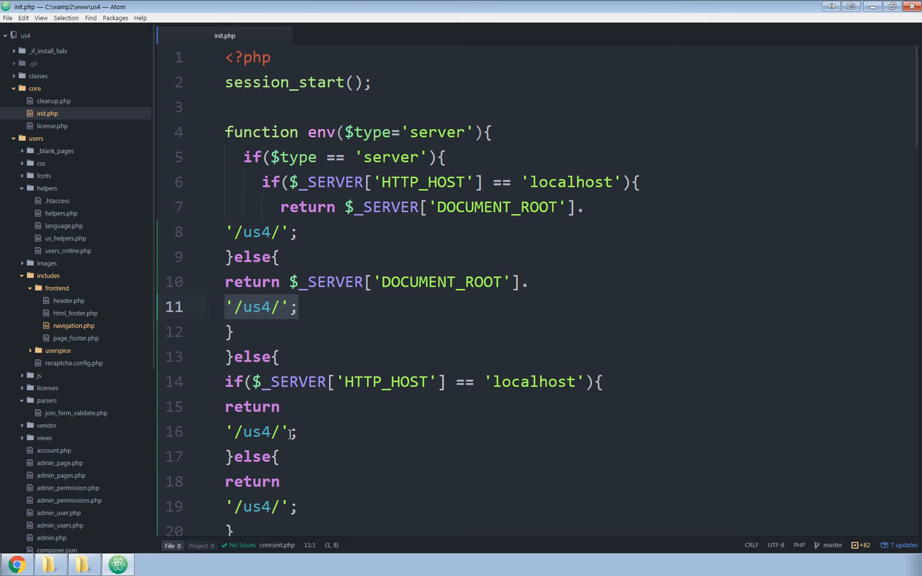
click(261, 506)
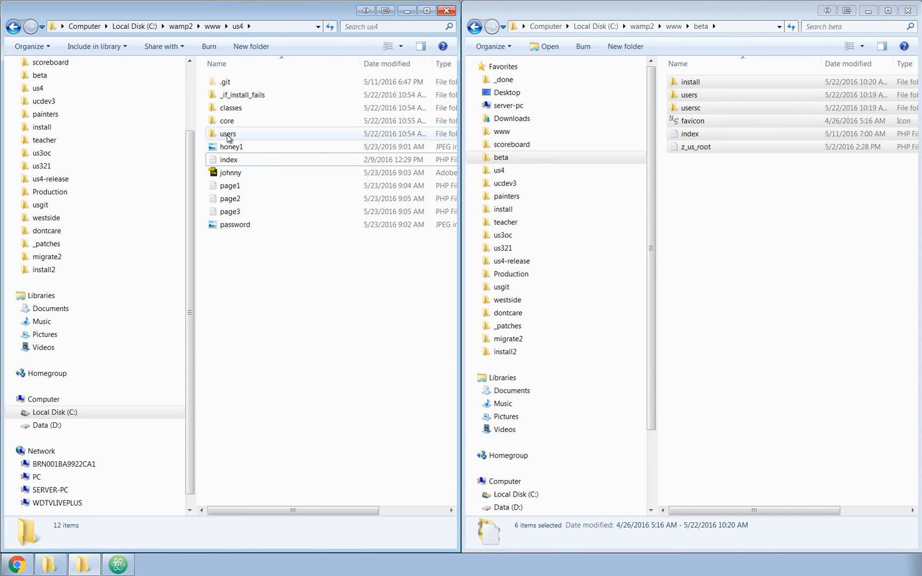
Open us4's users > includes > frontend folder in the left Explorer window.
double_click(228, 134)
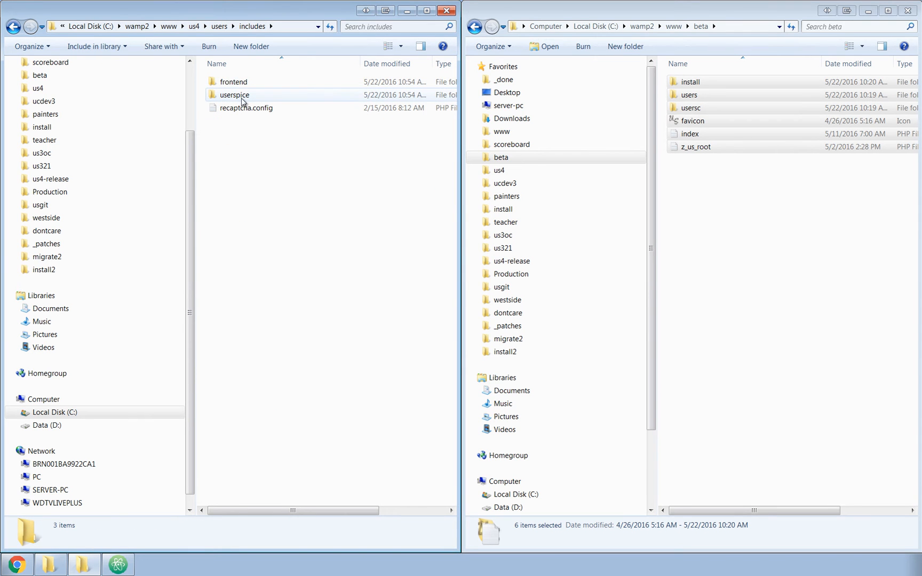
mouse_move(241, 108)
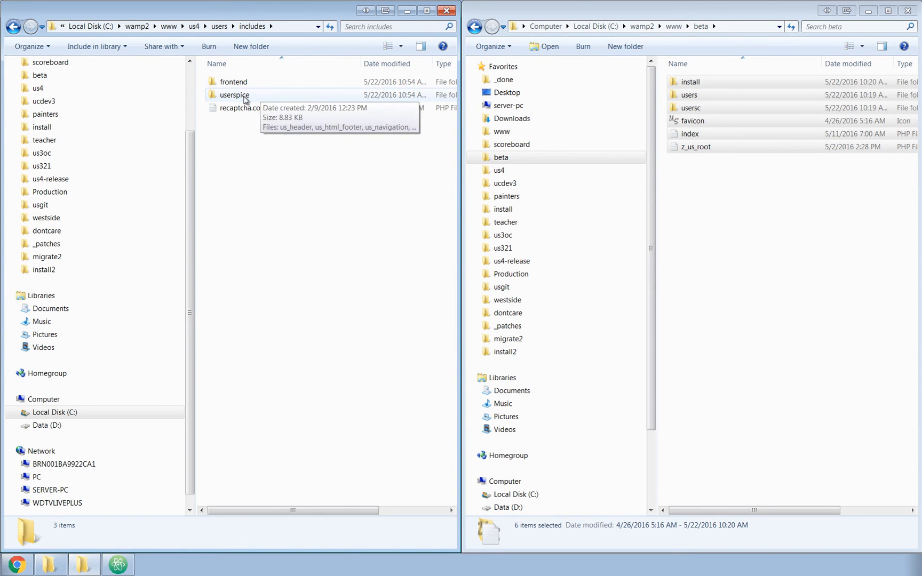
double_click(234, 94)
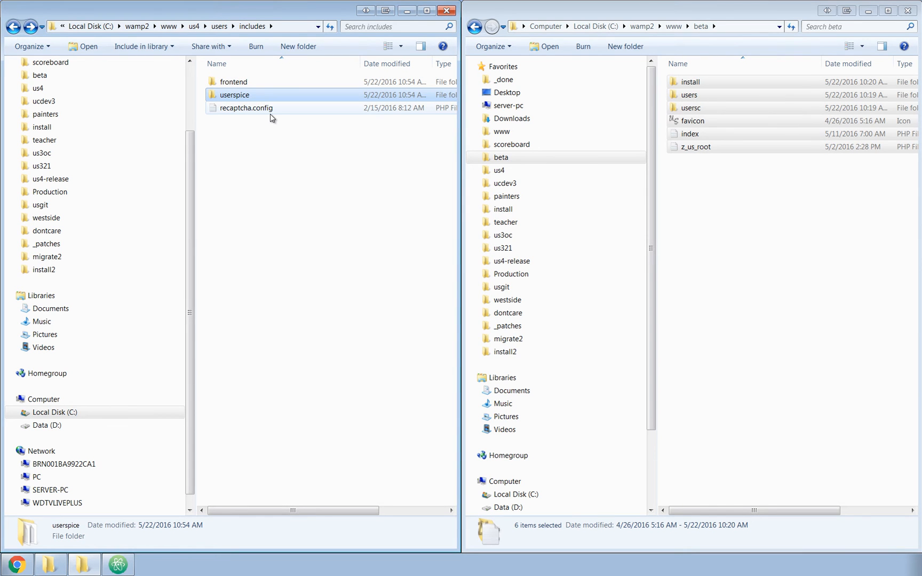
mouse_move(264, 102)
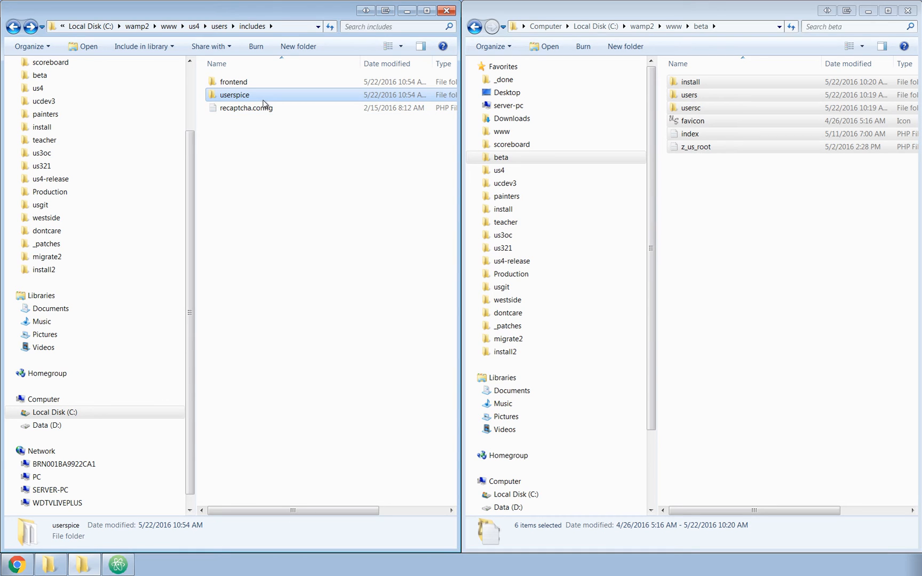
double_click(232, 81)
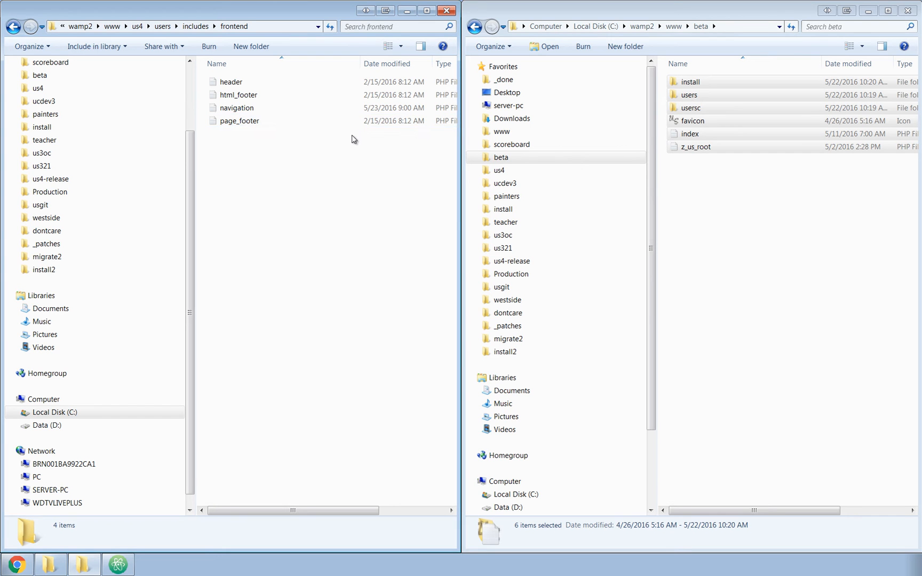
Open beta's users > includes folder in the right Explorer window for comparison.
click(706, 120)
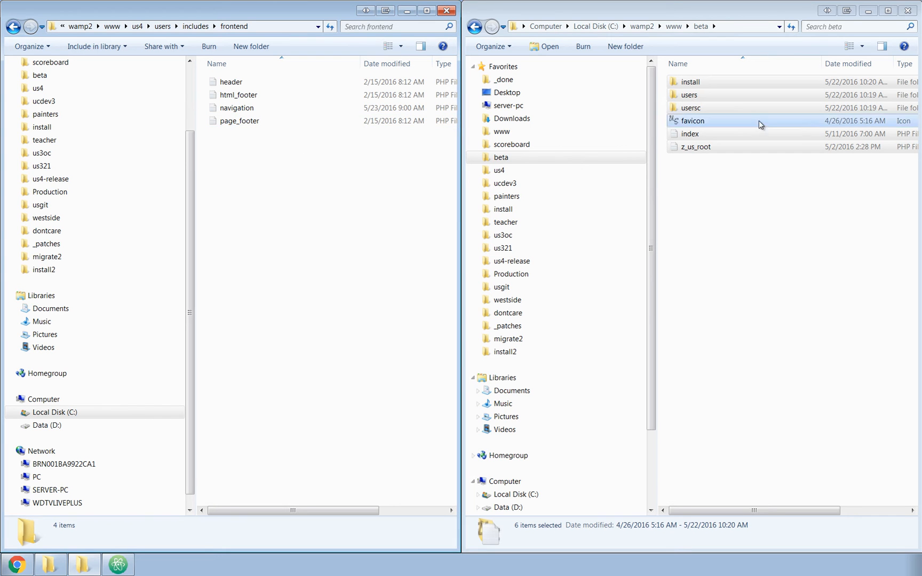
double_click(687, 94)
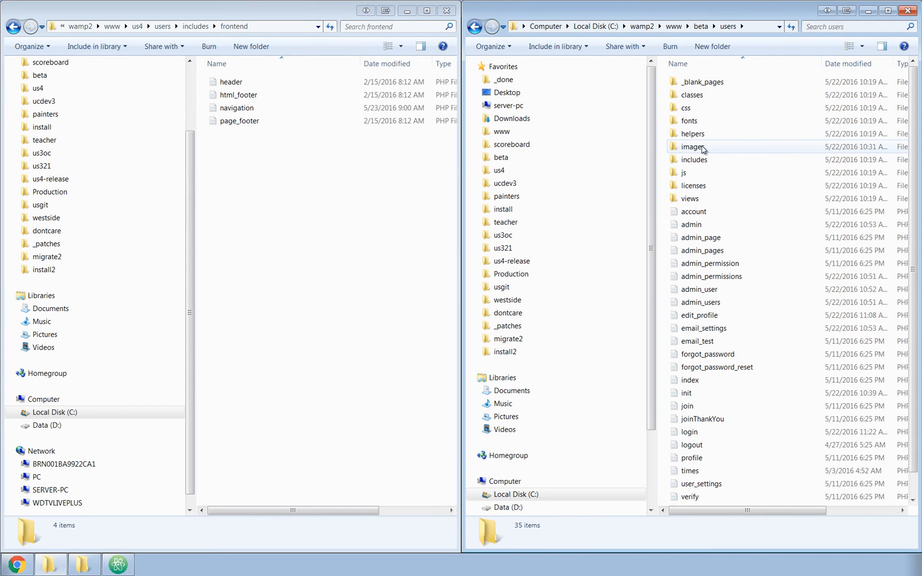
double_click(697, 160)
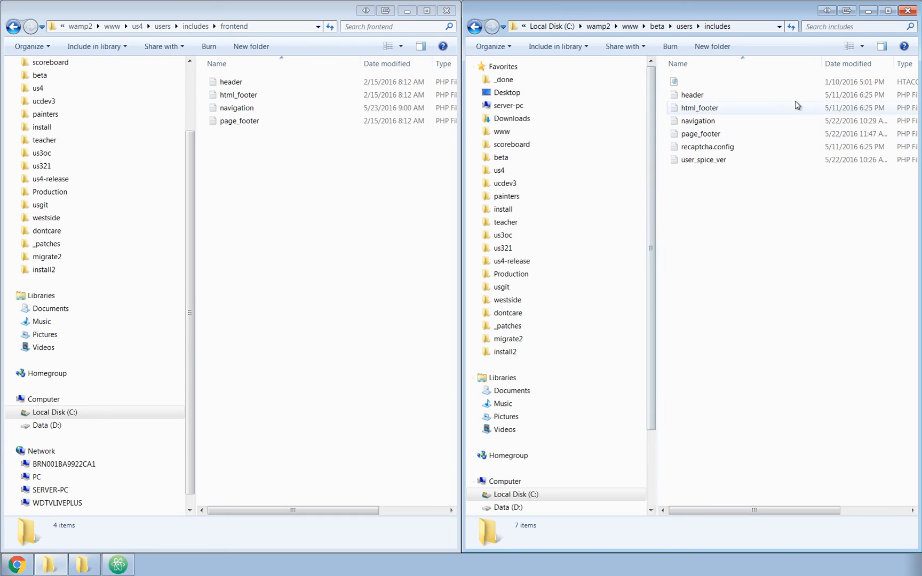
mouse_move(725, 134)
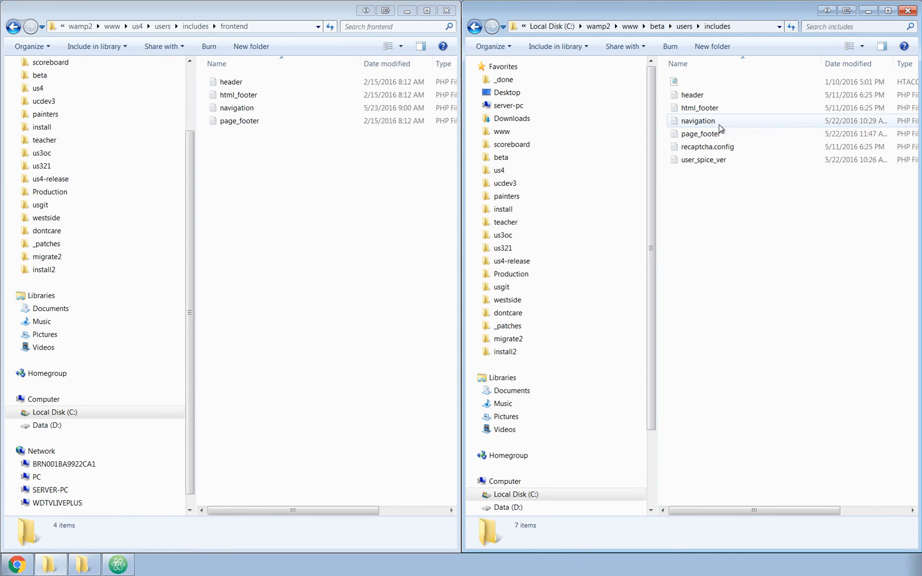
mouse_move(698, 121)
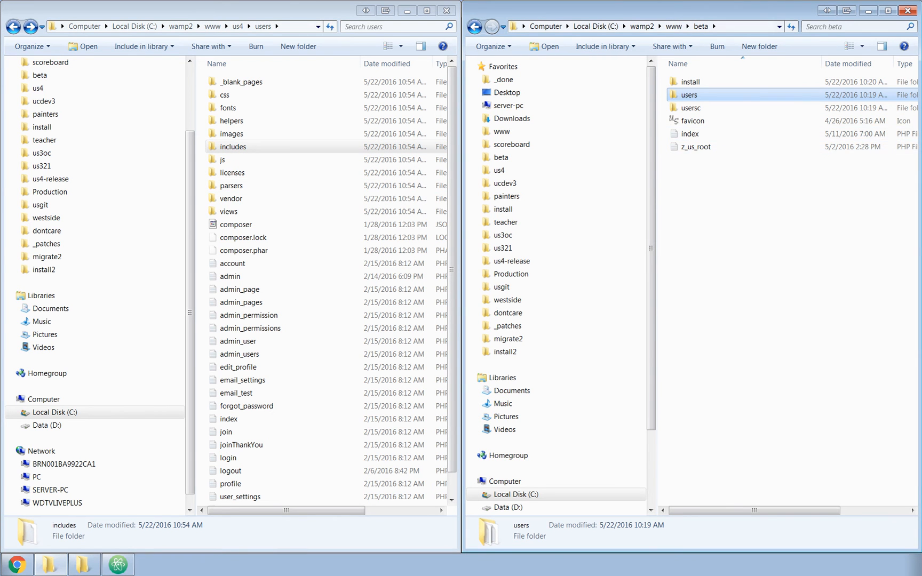
click(151, 564)
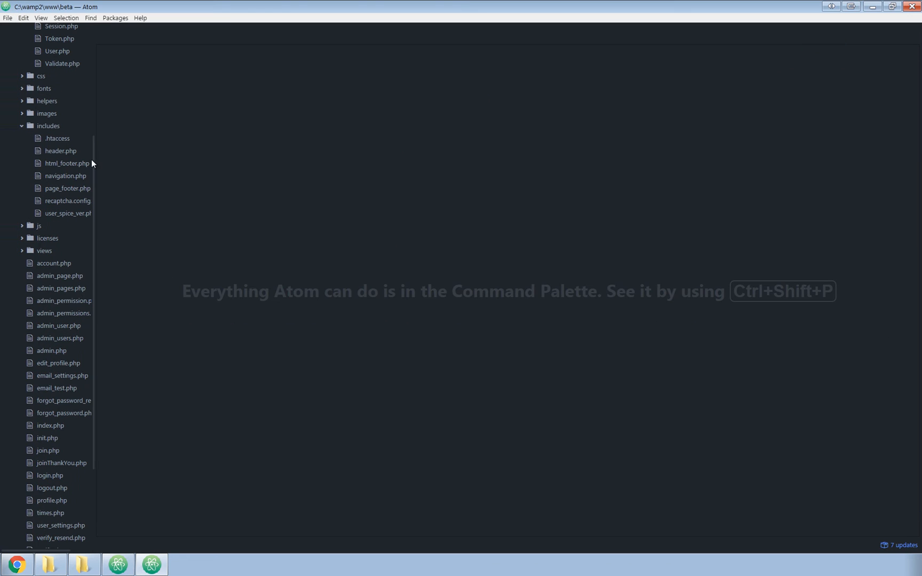
Open the beta project's z_us_root.php in Atom and scroll through its path-detection code.
scroll(down, 3)
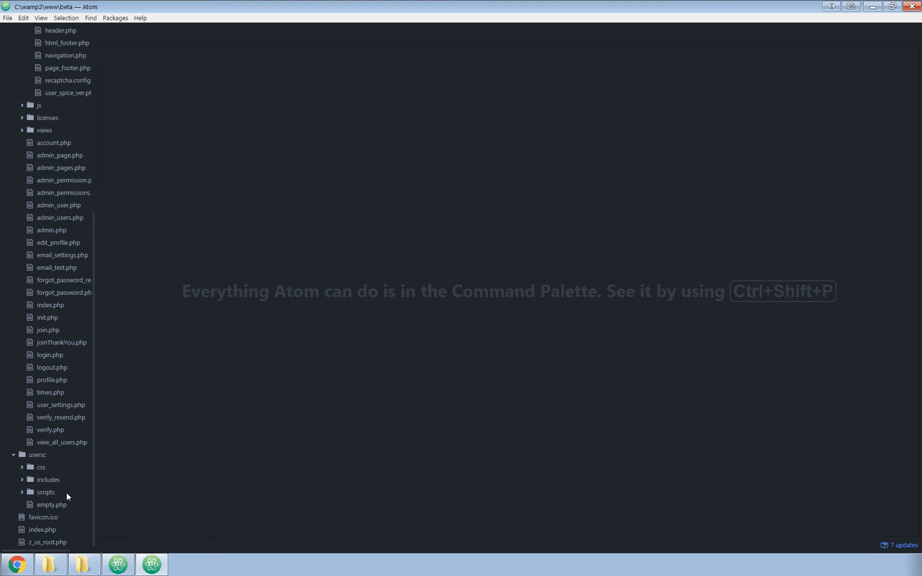
double_click(48, 543)
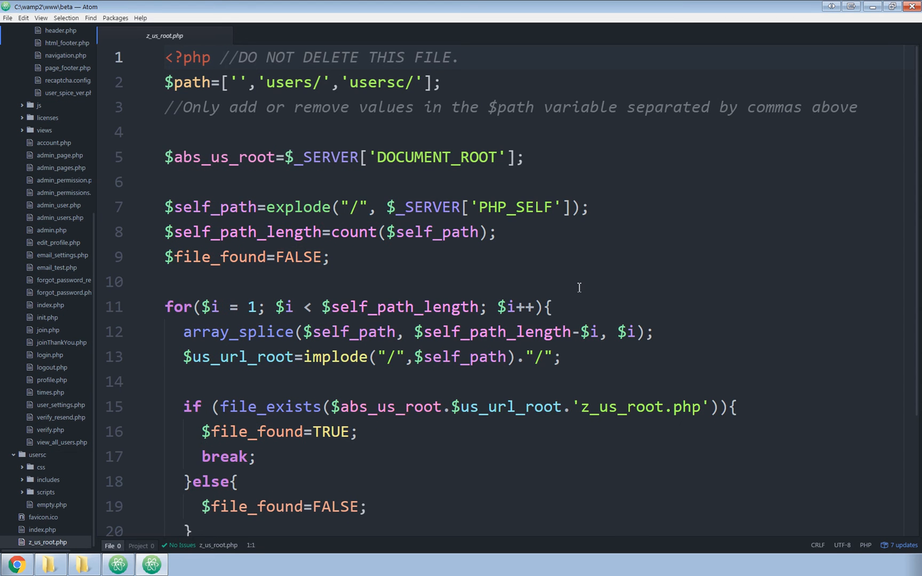
scroll(down, 3)
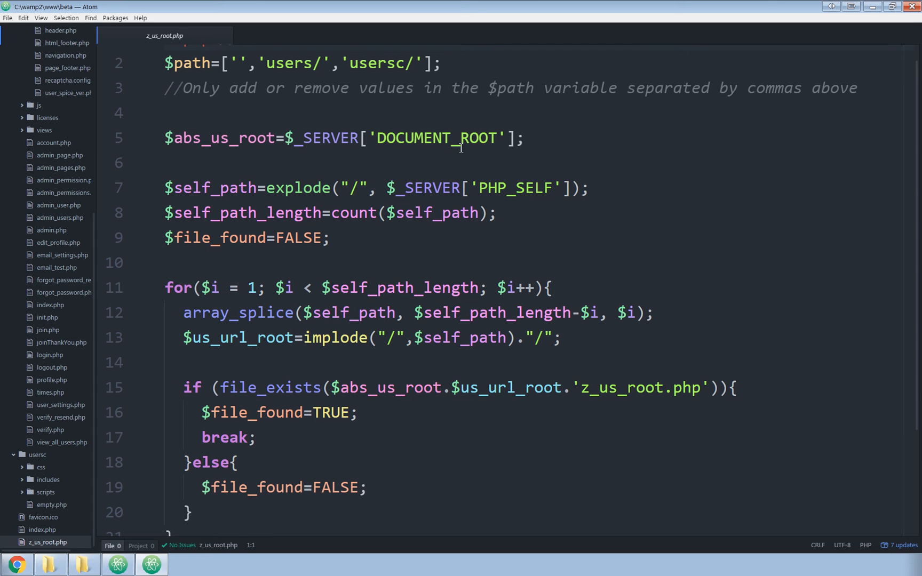
mouse_move(505, 282)
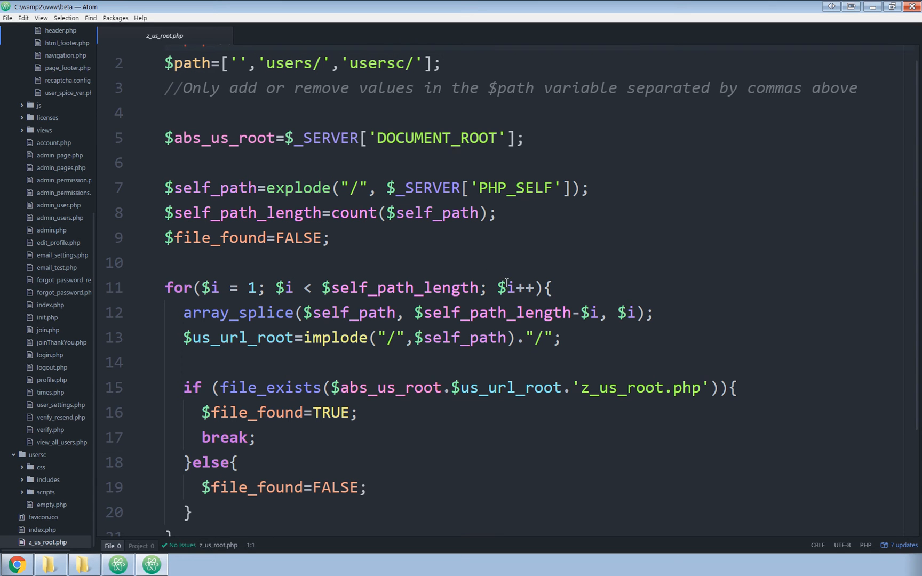
mouse_move(108, 57)
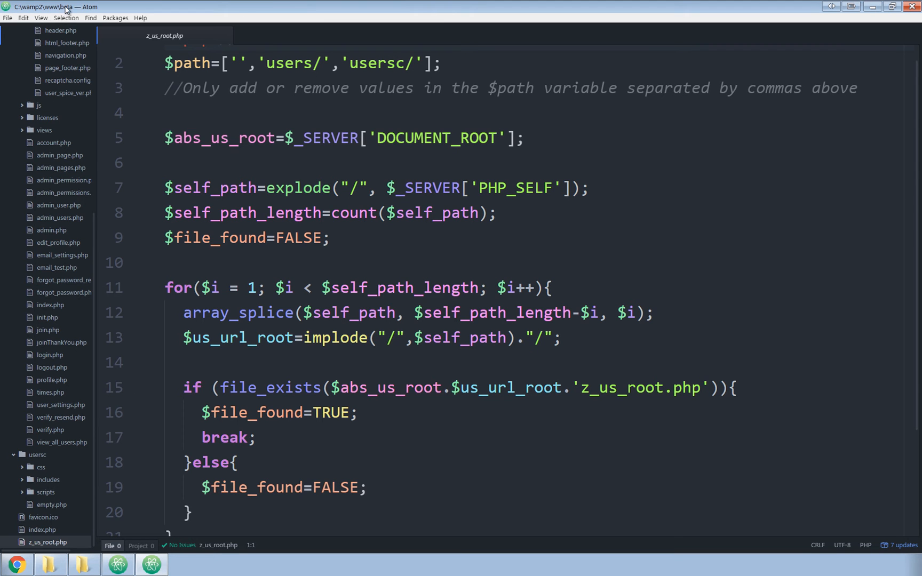
mouse_move(79, 18)
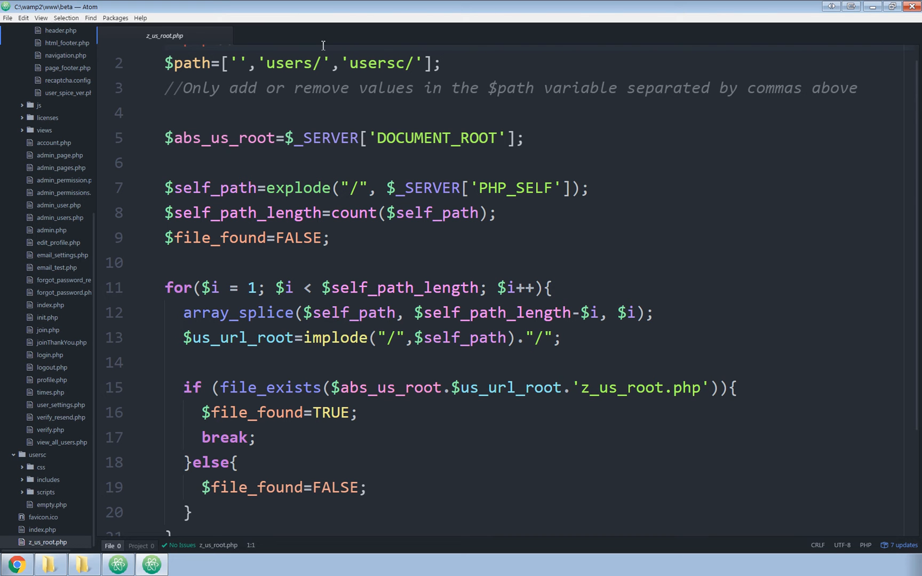
mouse_move(465, 318)
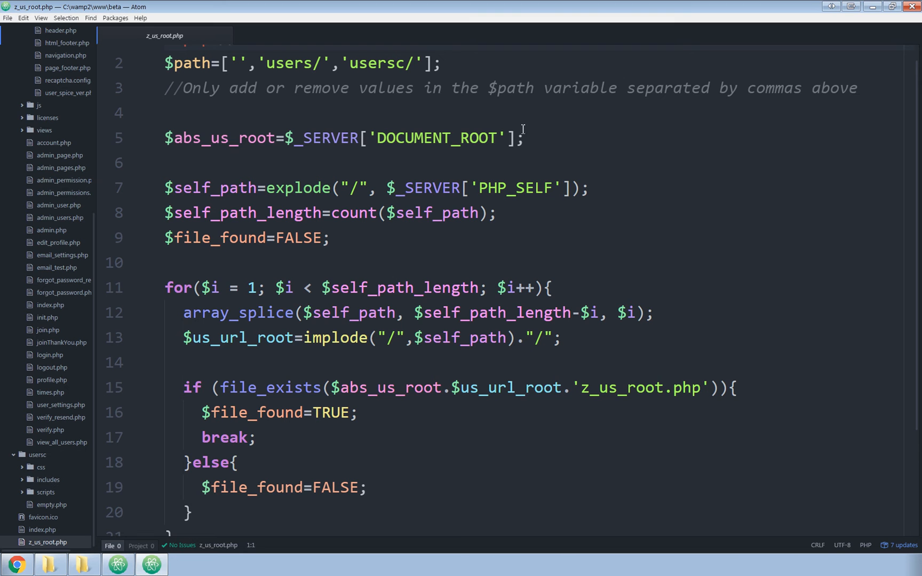
mouse_move(56, 76)
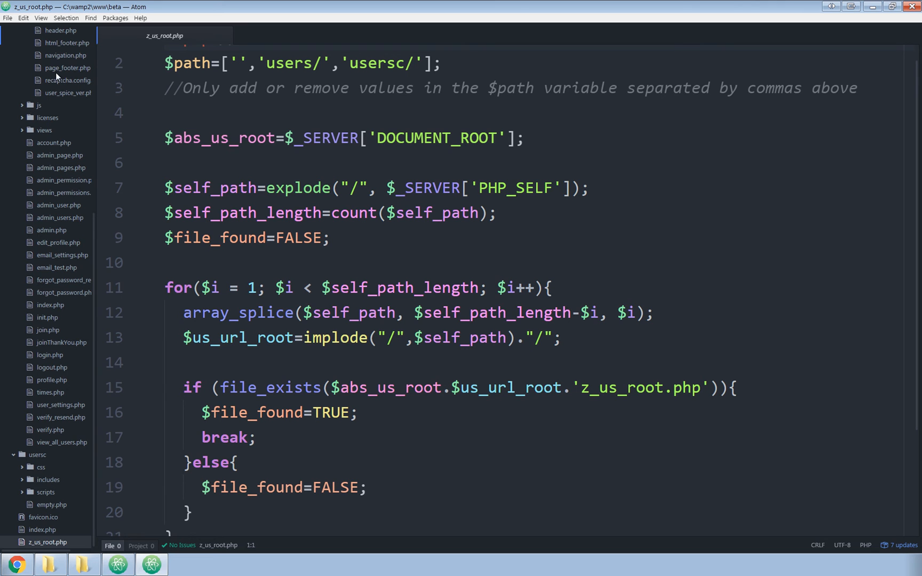
Scroll navigation.php, highlighting $us_url_root in the logo src, then select beta's users folder.
click(65, 54)
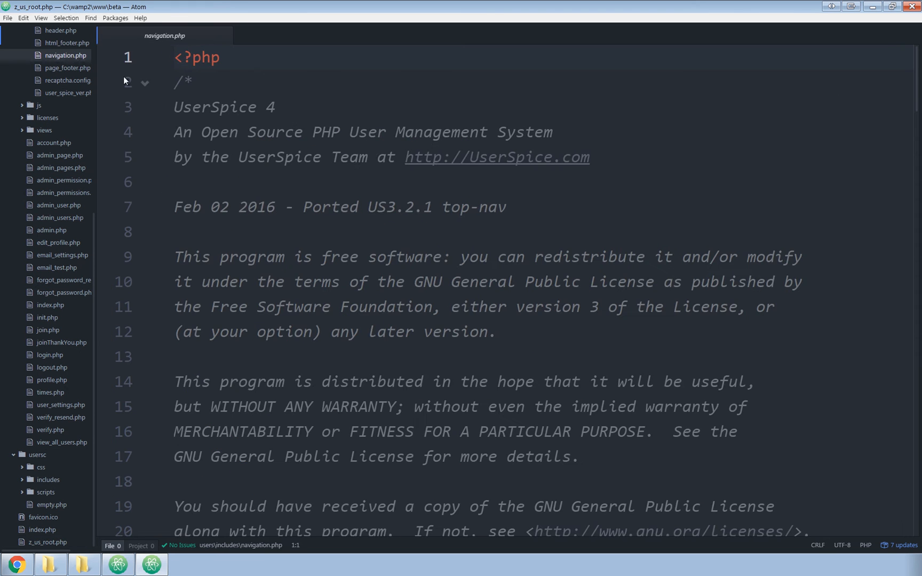
scroll(down, 3)
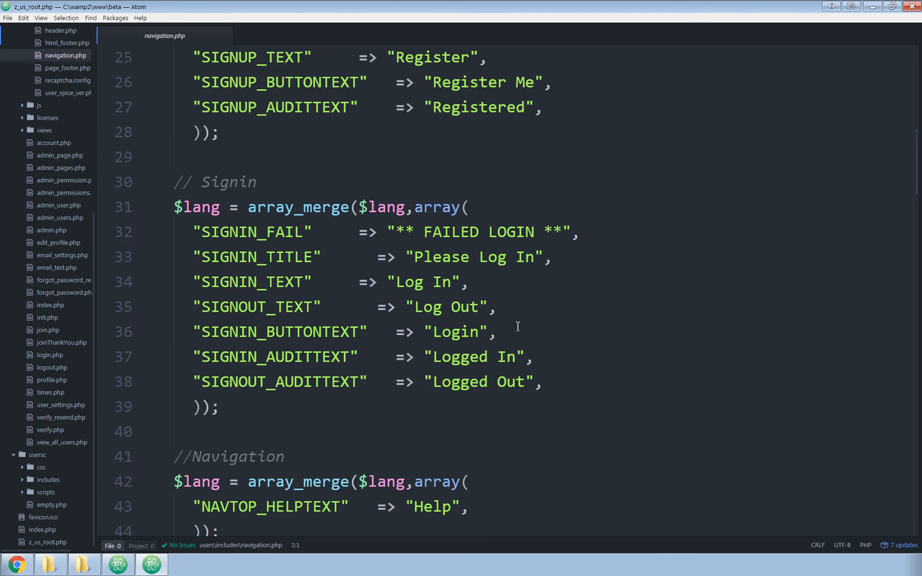
scroll(down, 3)
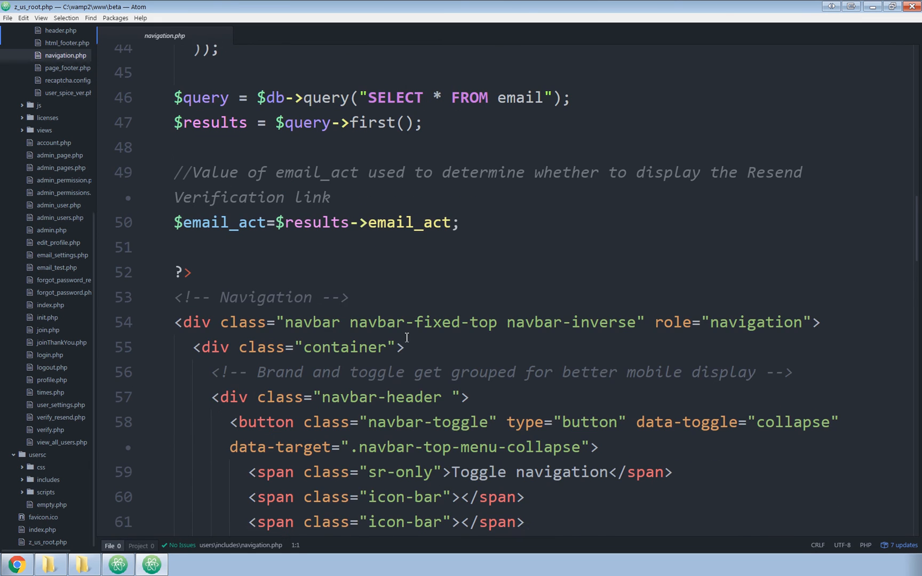
scroll(down, 3)
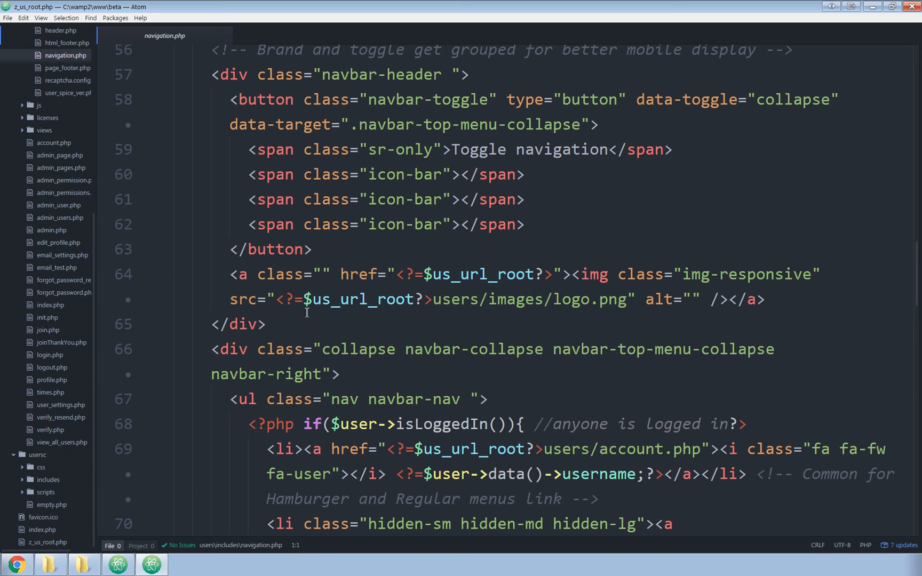
double_click(362, 299)
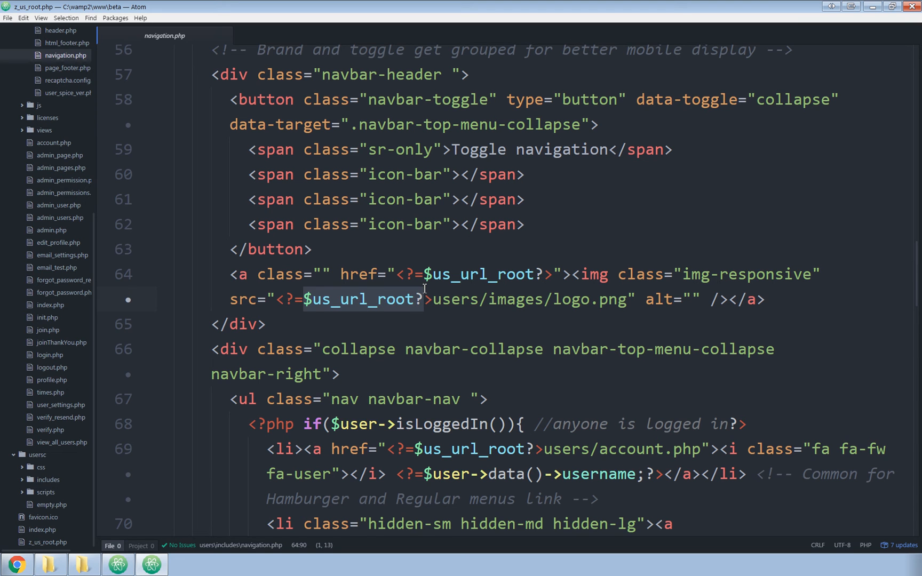
mouse_move(638, 294)
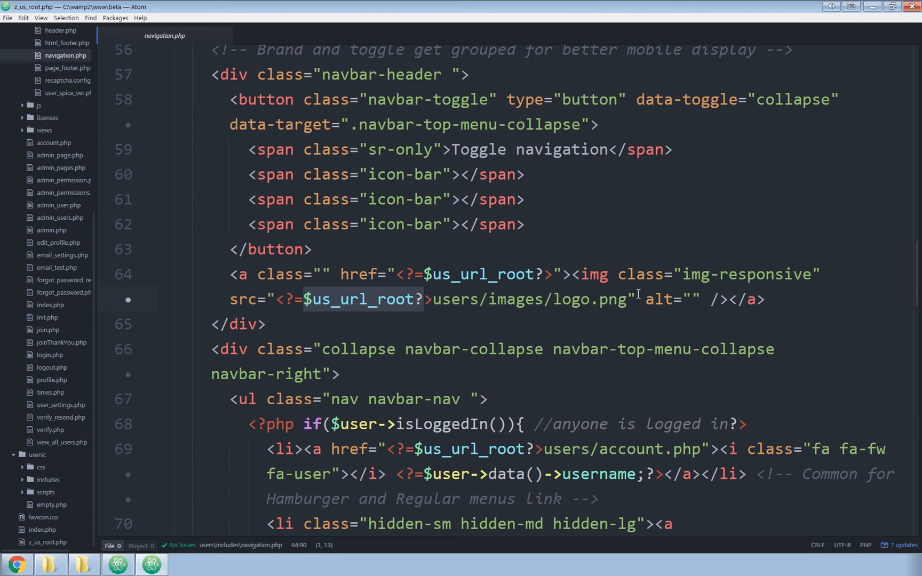
mouse_move(393, 312)
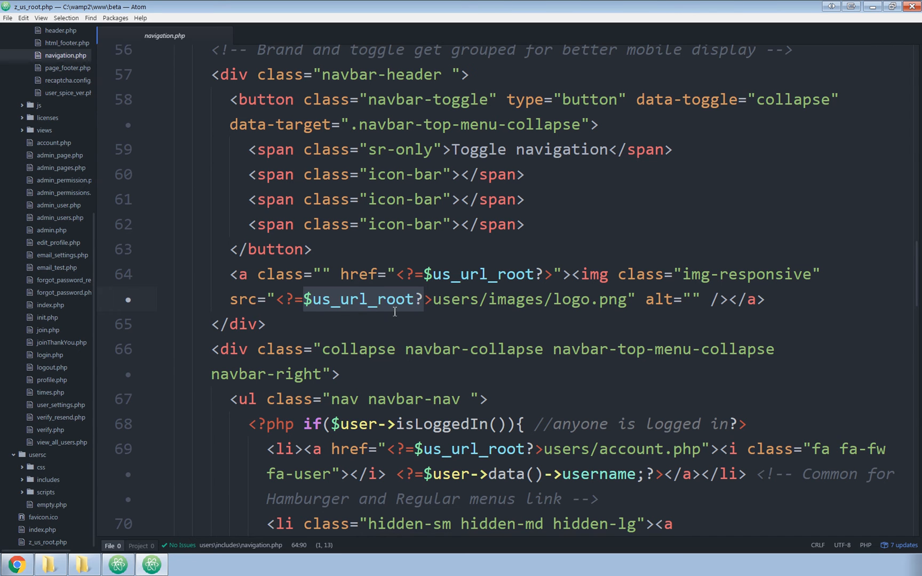
mouse_move(444, 320)
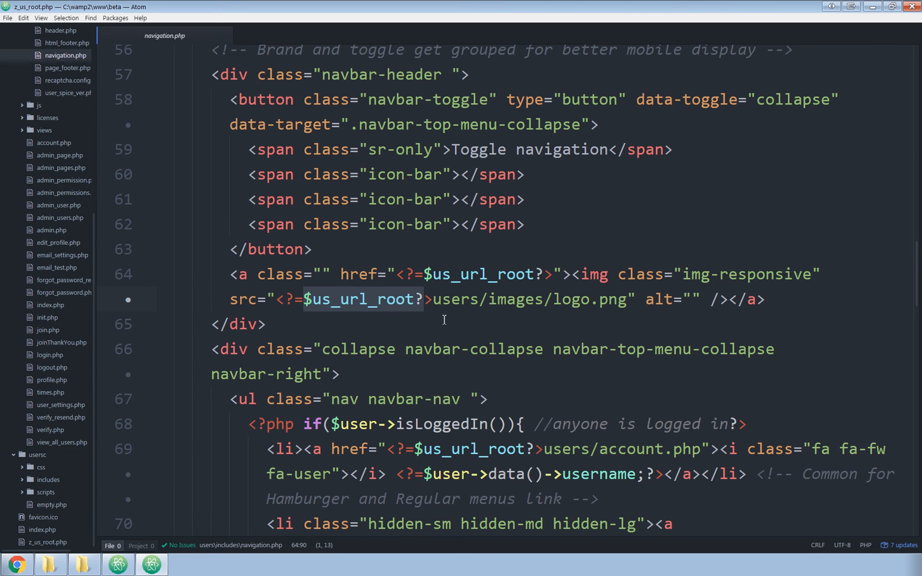
mouse_move(428, 306)
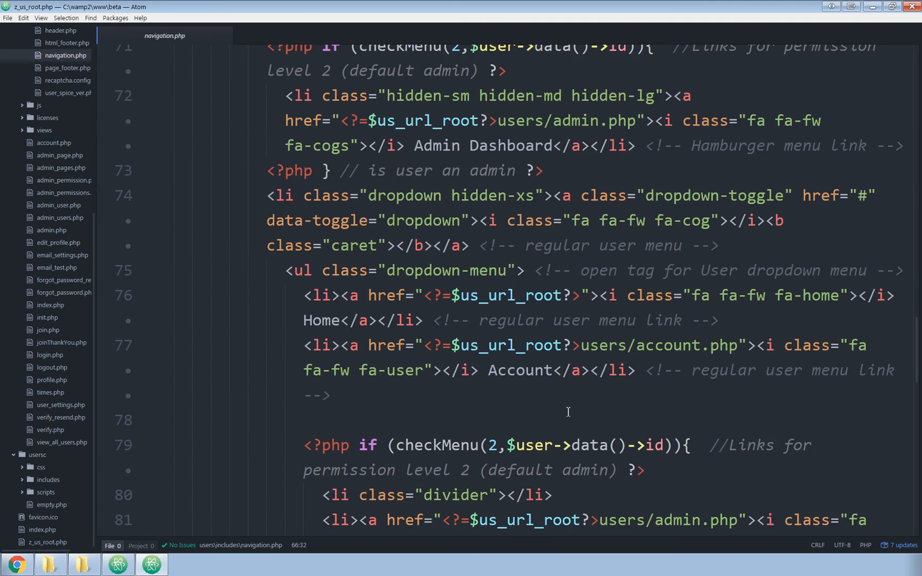
scroll(down, 3)
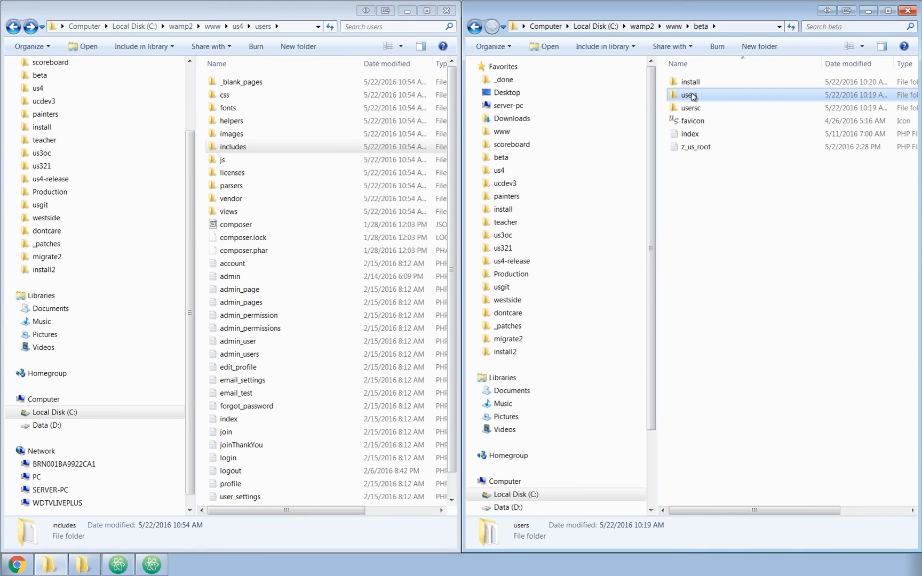
click(686, 95)
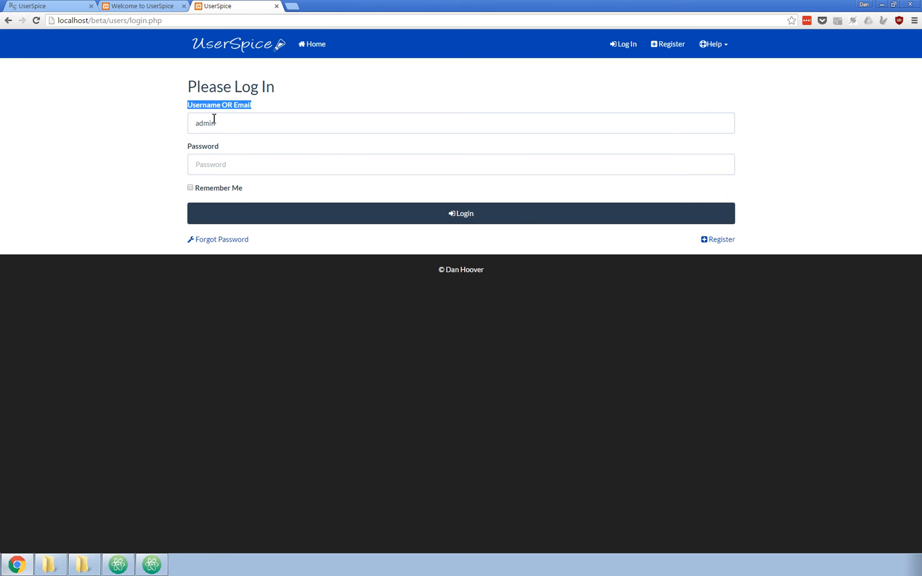
mouse_move(235, 123)
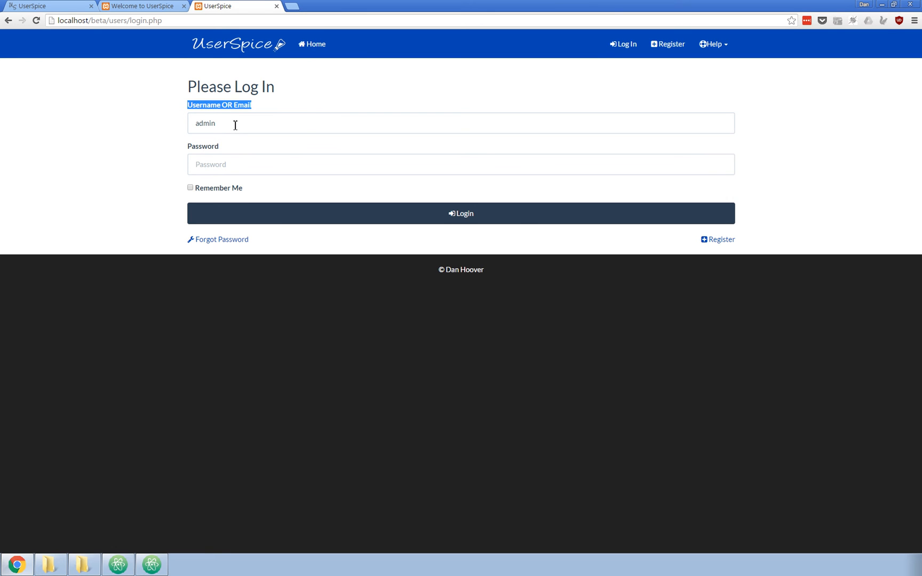
click(460, 123)
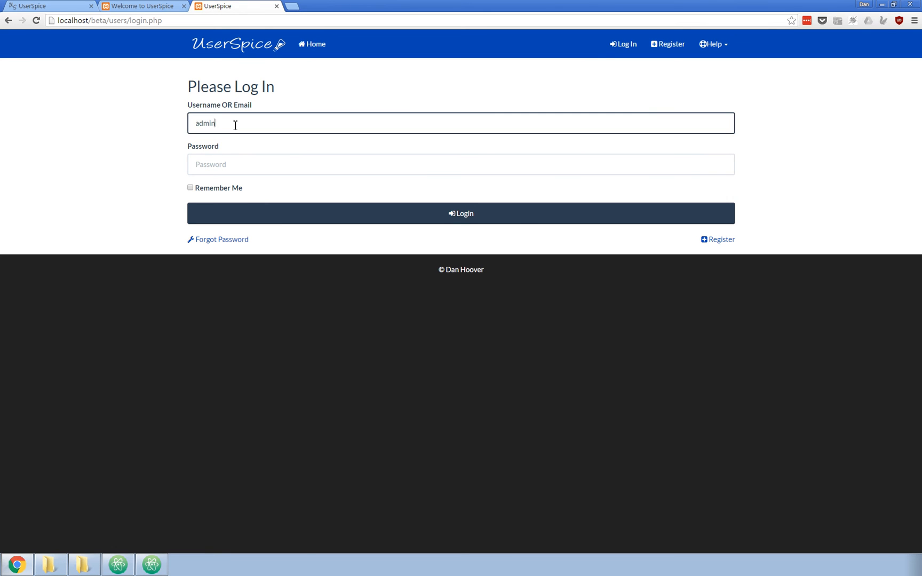
click(288, 6)
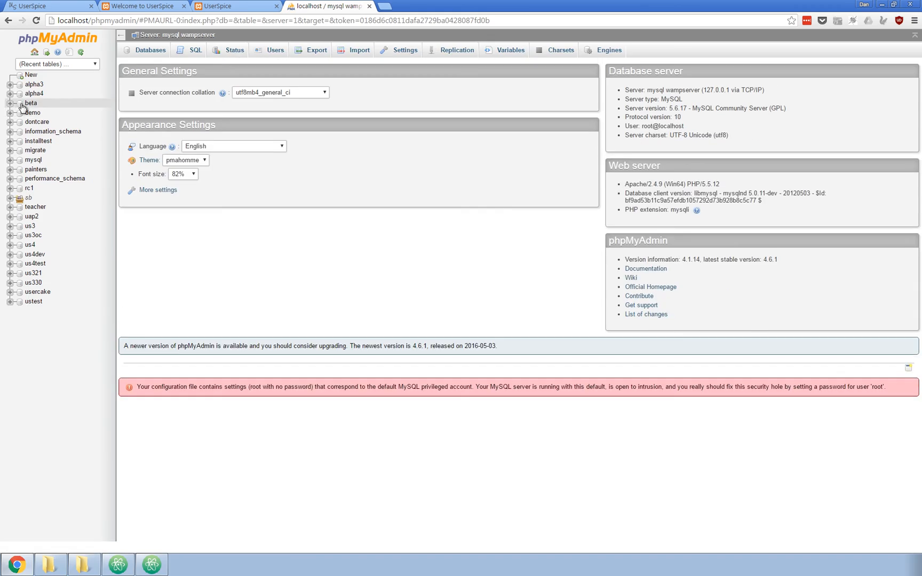
Expand the beta database and select the admin account's email in the users table.
click(31, 103)
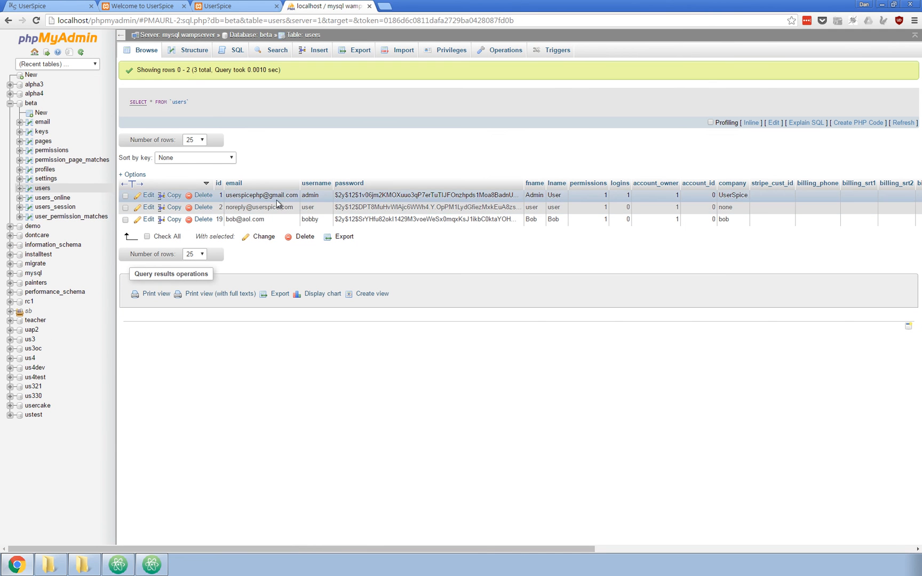
double_click(262, 195)
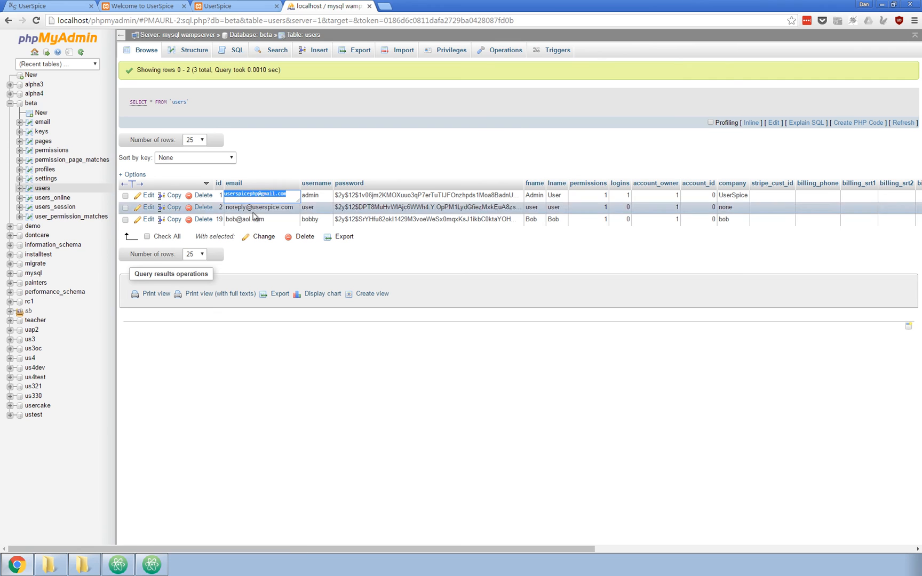
click(234, 6)
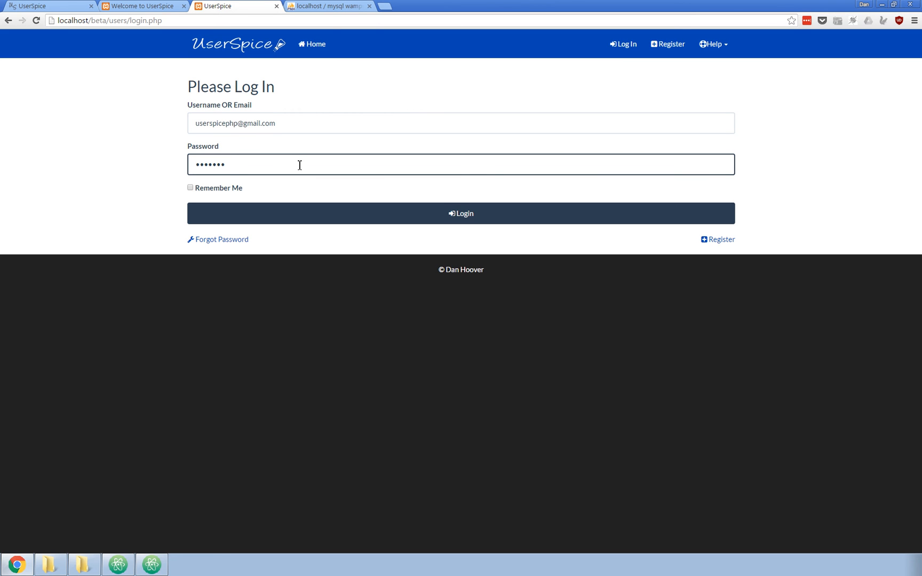
Log into the UserSpice beta with the admin email and password, reaching the account page.
click(461, 164)
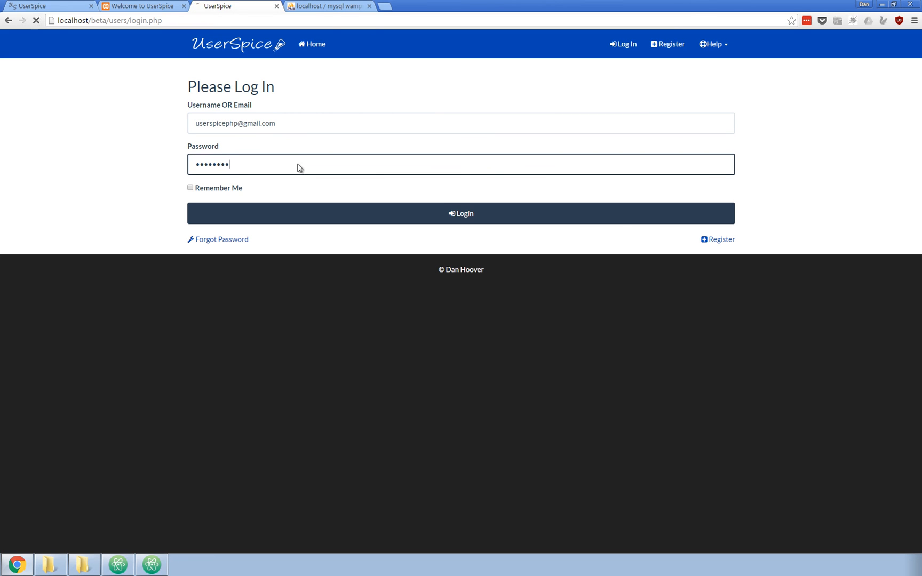
click(461, 213)
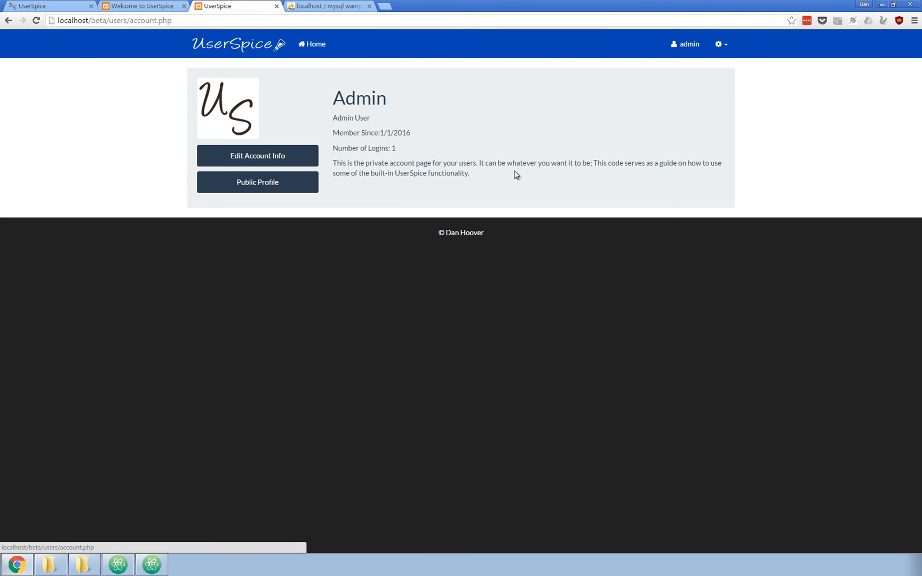
click(328, 6)
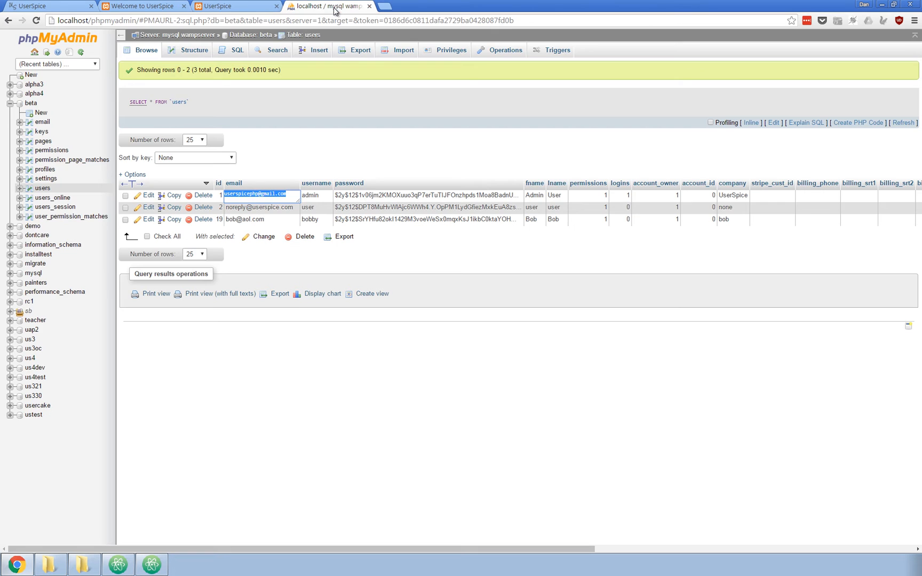
click(234, 6)
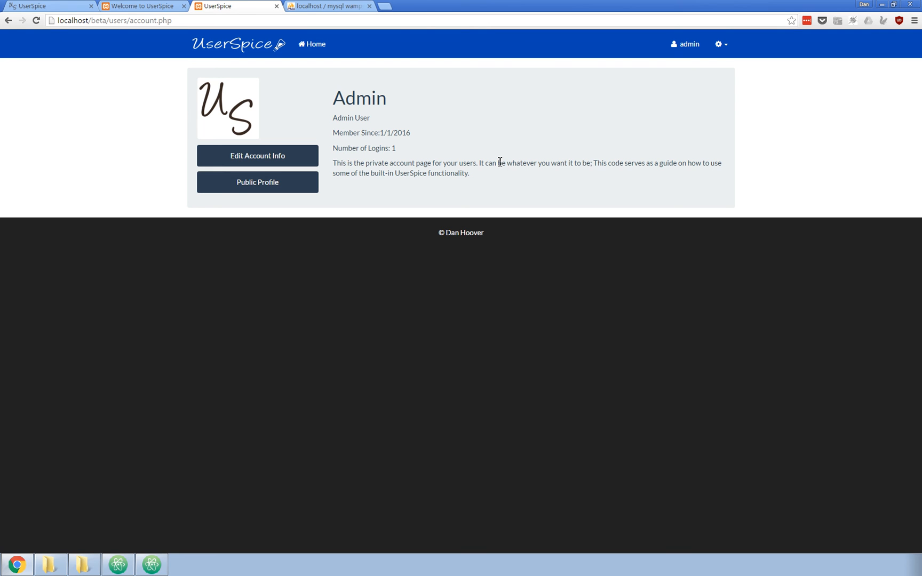
mouse_move(258, 156)
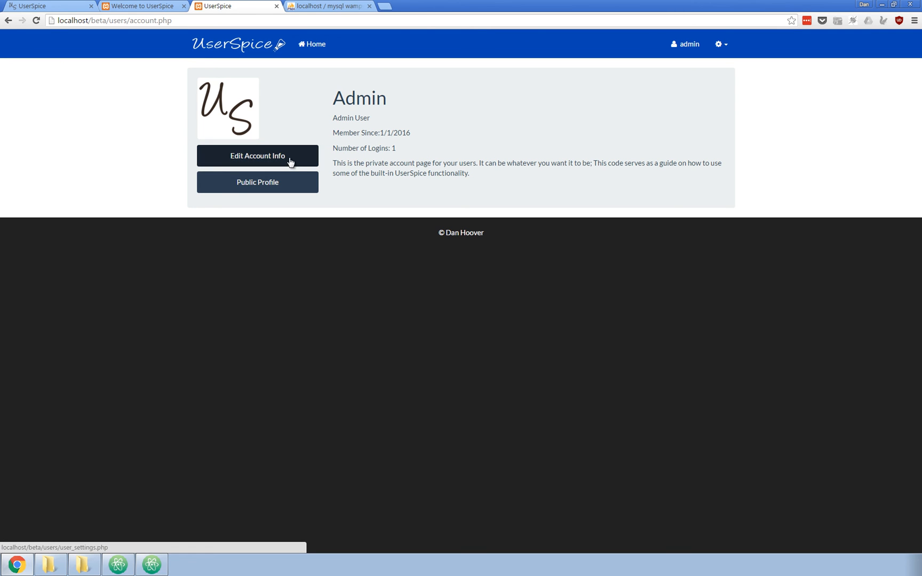
Remove the trailing 2 from the Admin's public bio and save it.
click(257, 182)
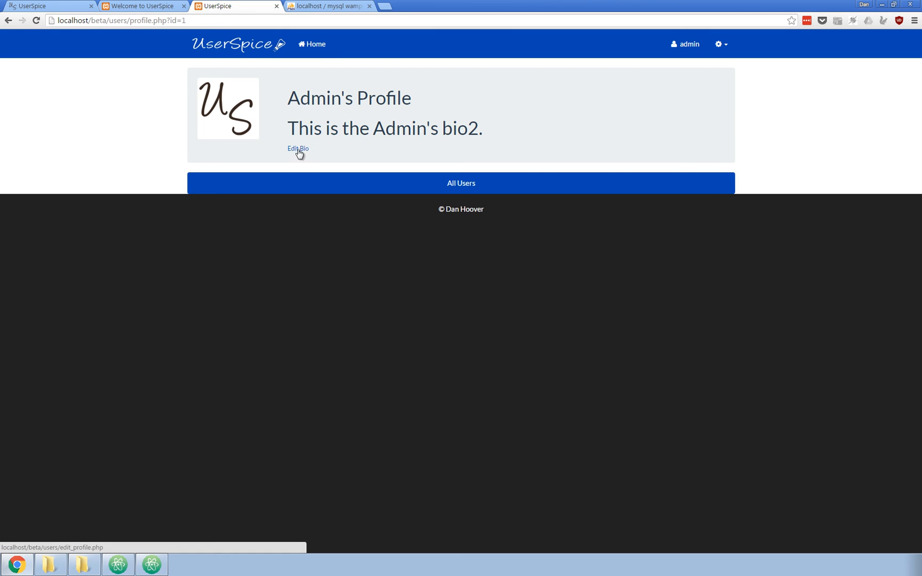
click(298, 149)
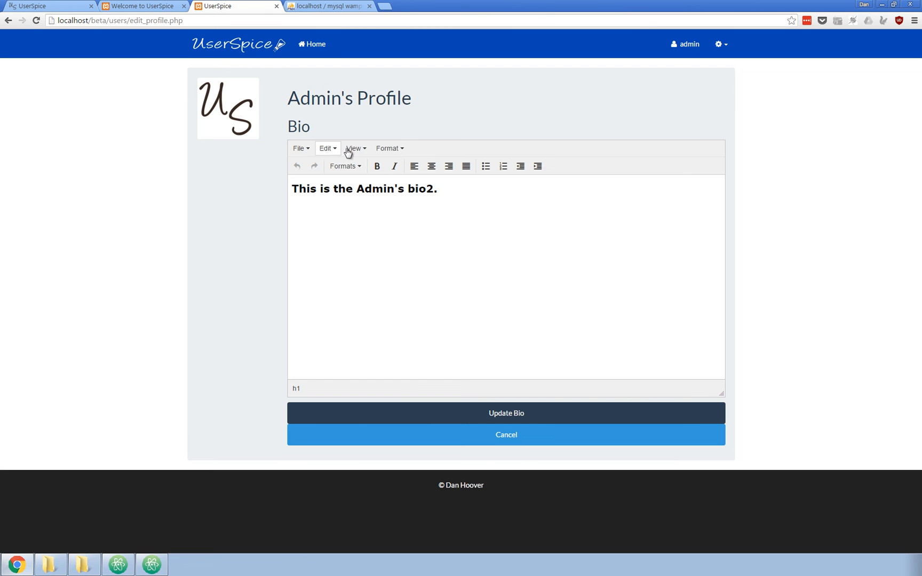
mouse_move(310, 176)
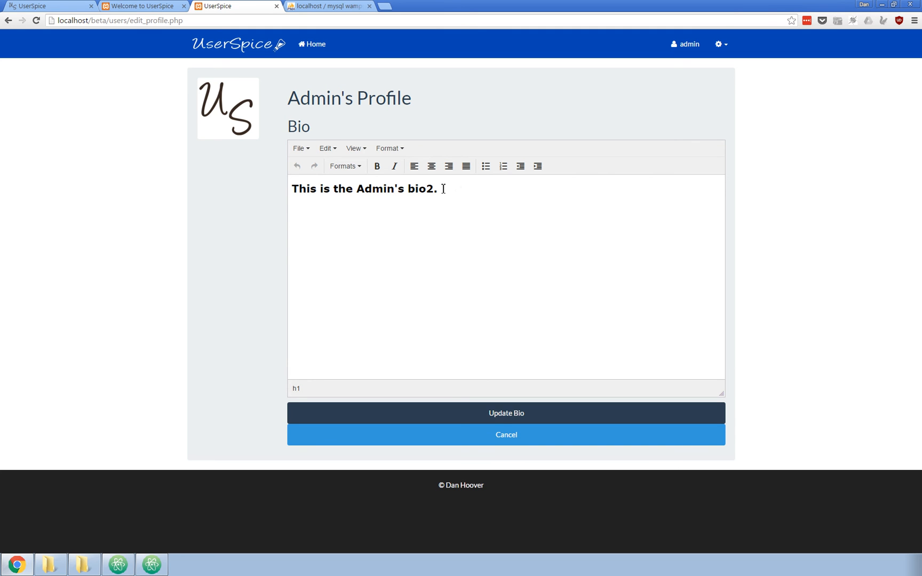
double_click(428, 189)
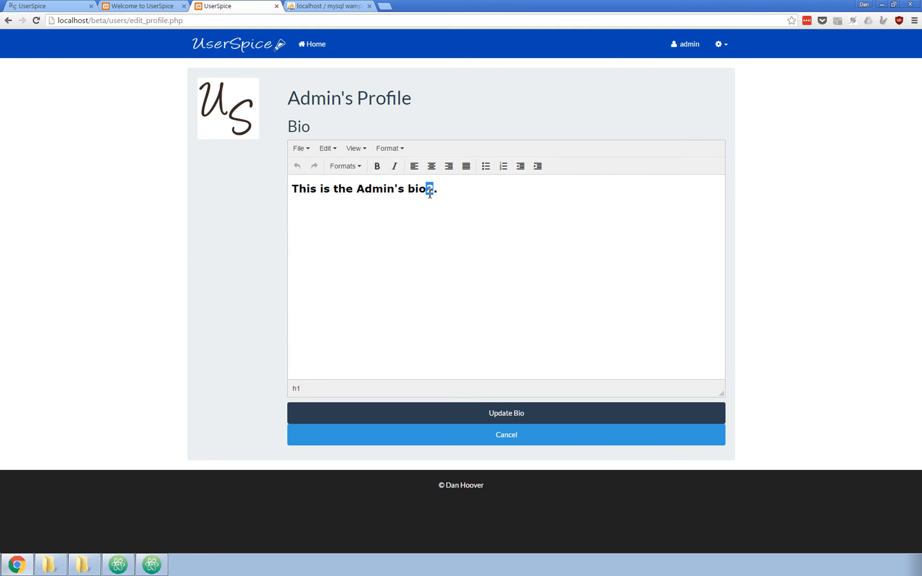
click(505, 413)
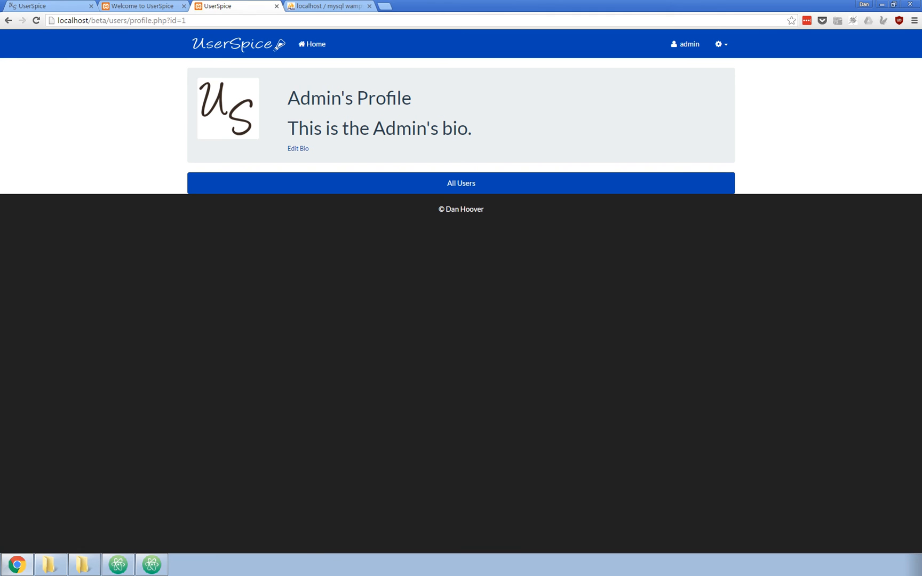
Open the 4.1 admin dashboard and review its logged-in users and All Visitors panels.
click(719, 44)
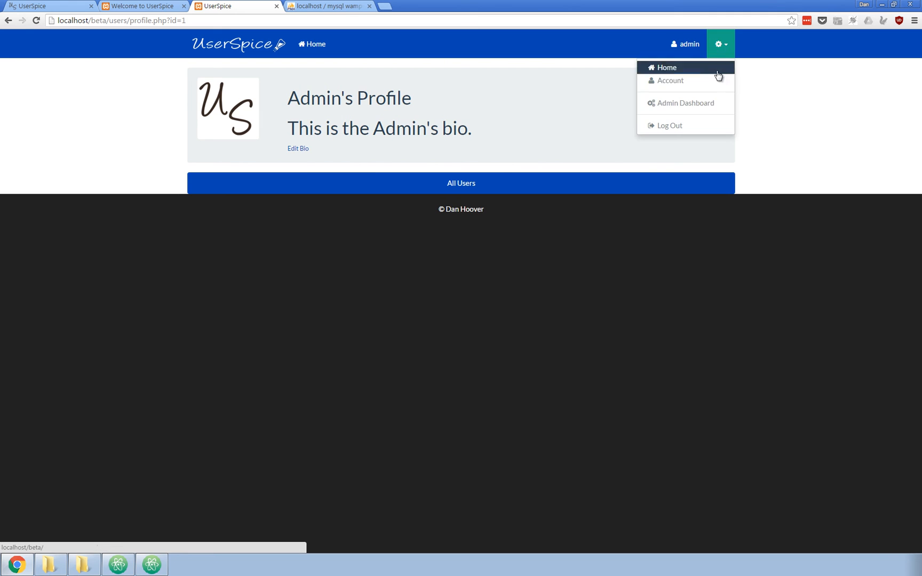
click(685, 103)
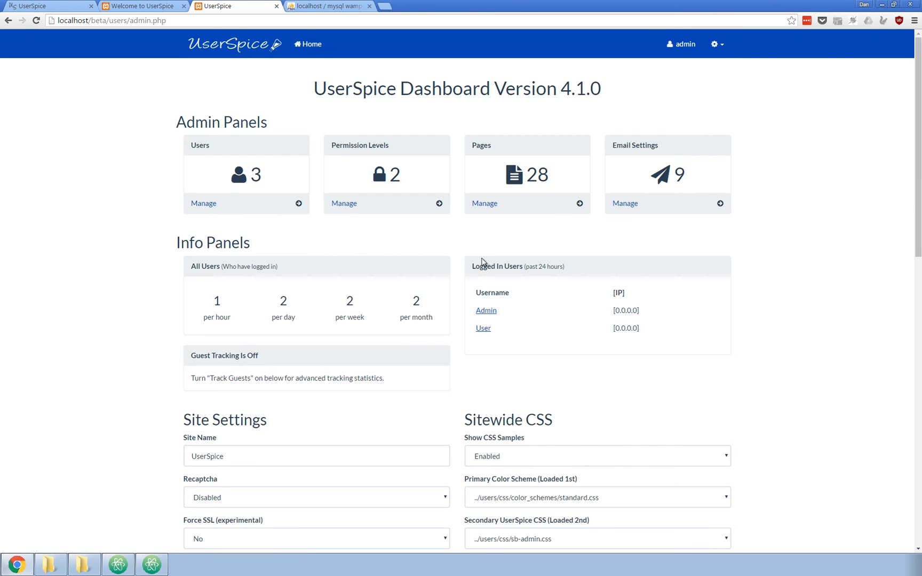
mouse_move(322, 306)
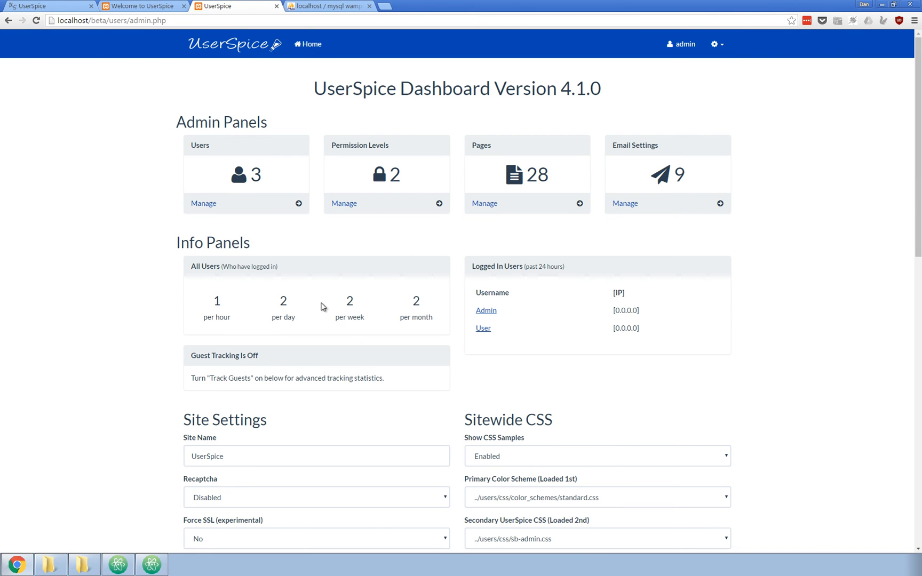
mouse_move(579, 326)
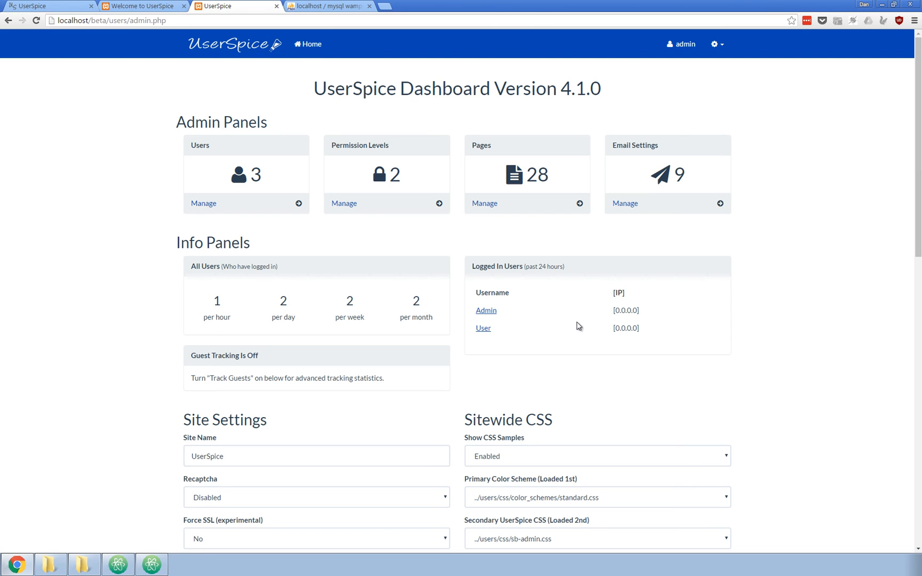
double_click(625, 328)
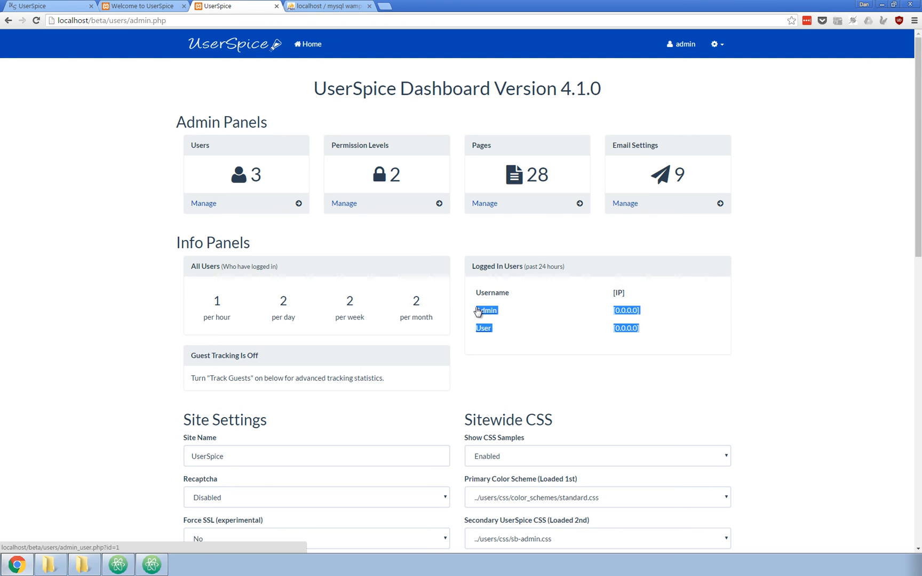
mouse_move(493, 352)
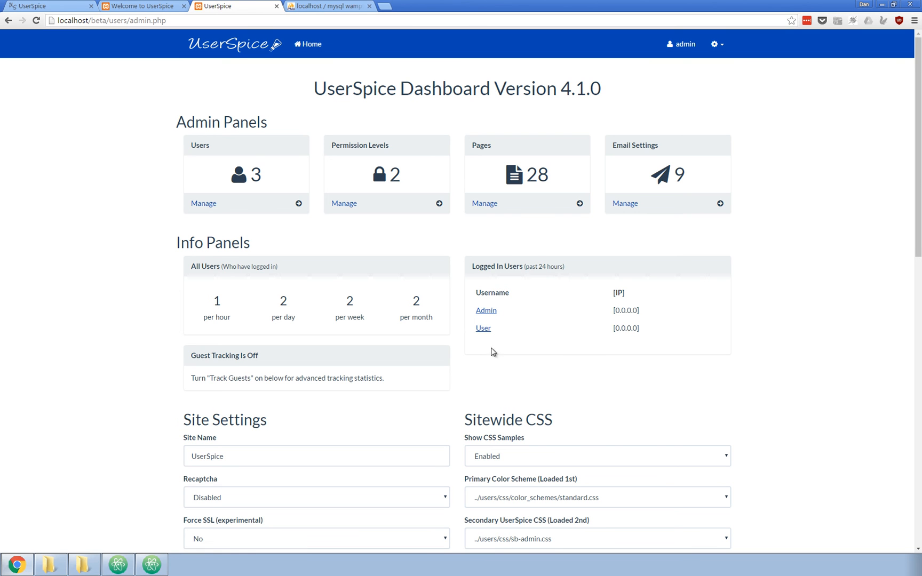
mouse_move(493, 329)
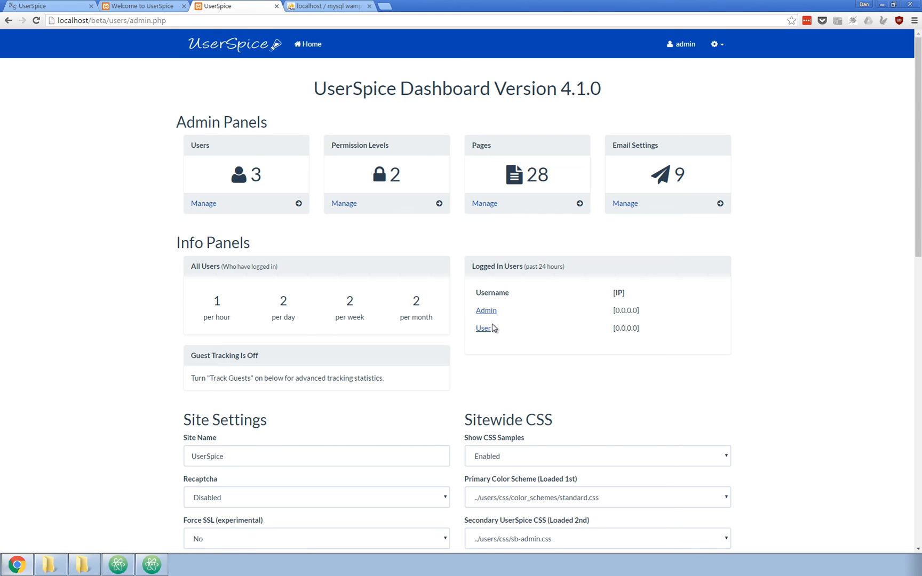
mouse_move(515, 324)
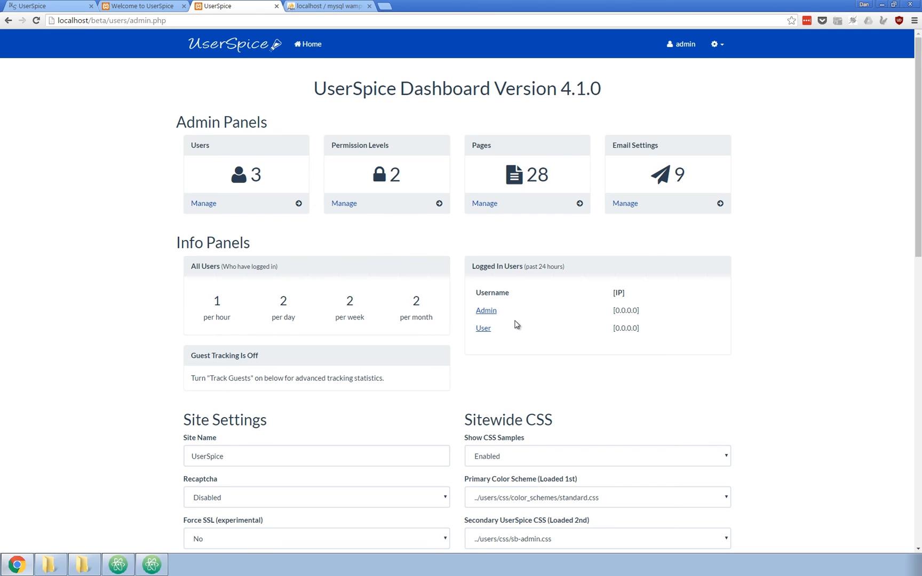
scroll(down, 3)
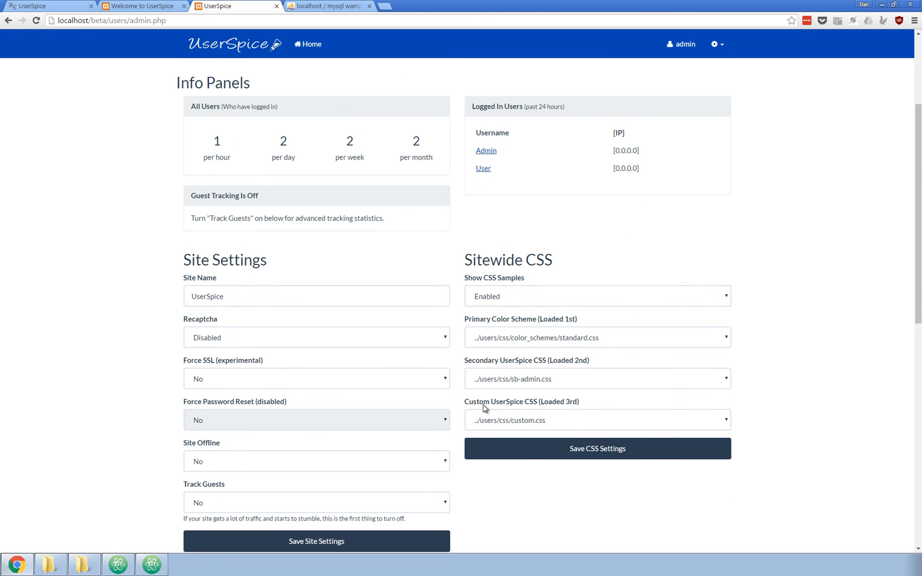
click(316, 502)
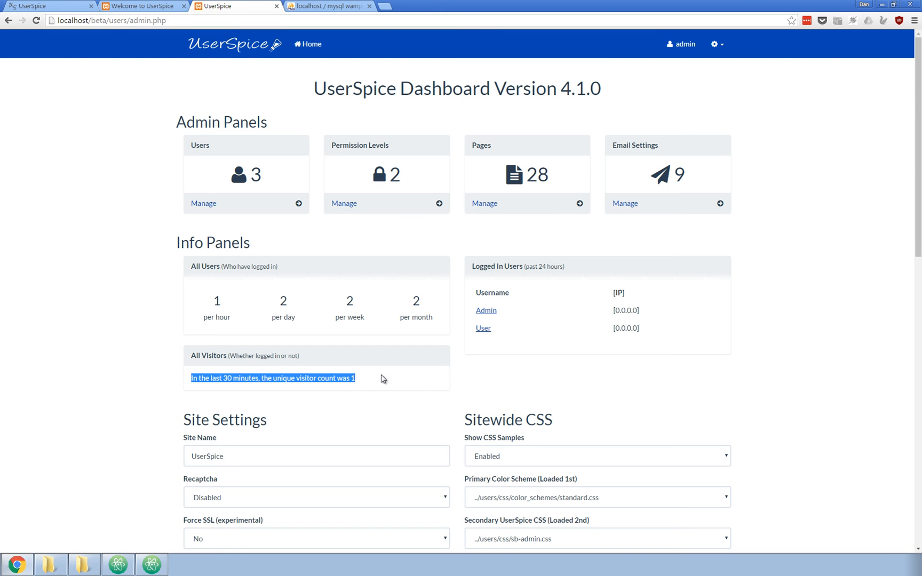
mouse_move(690, 399)
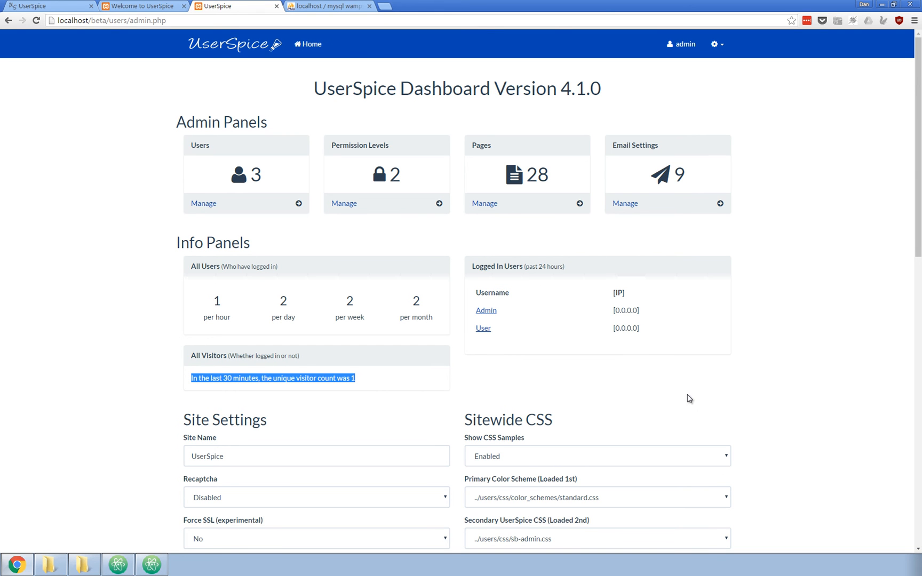
scroll(down, 3)
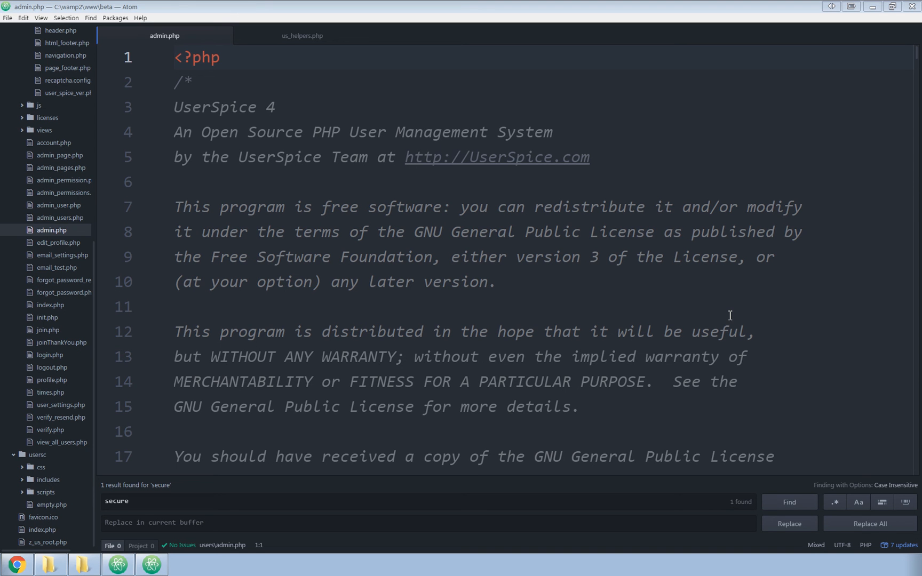
mouse_move(688, 304)
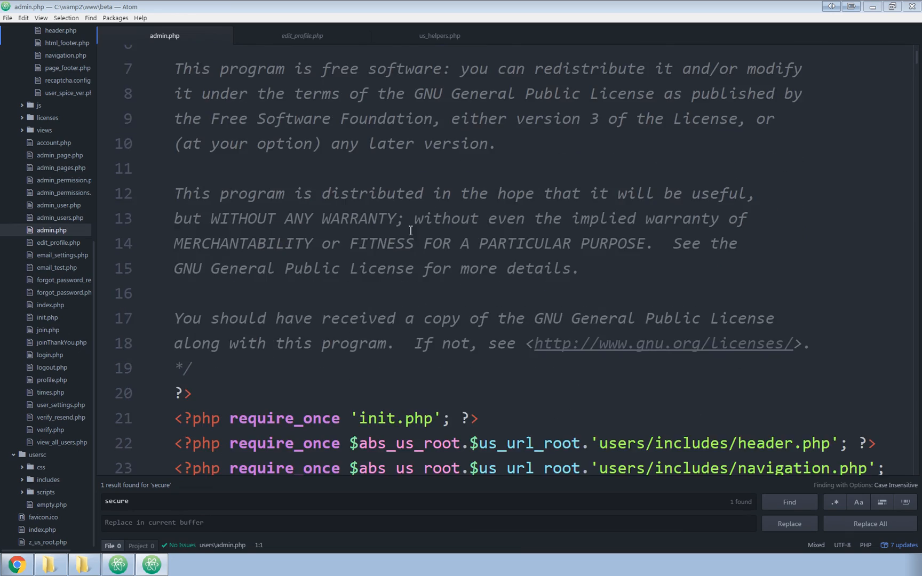
Scroll through beta's admin.php in Atom to the securePage check on line 25.
scroll(down, 3)
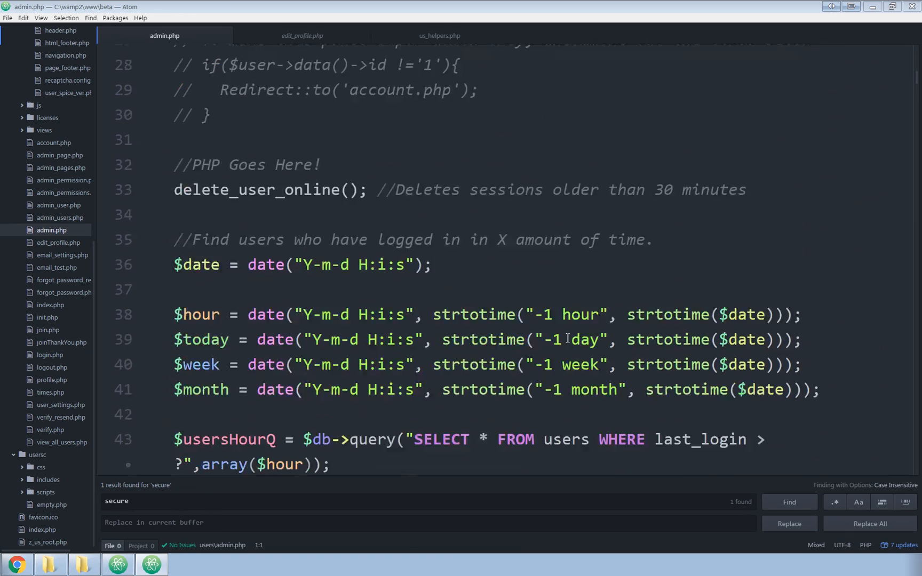
scroll(down, 3)
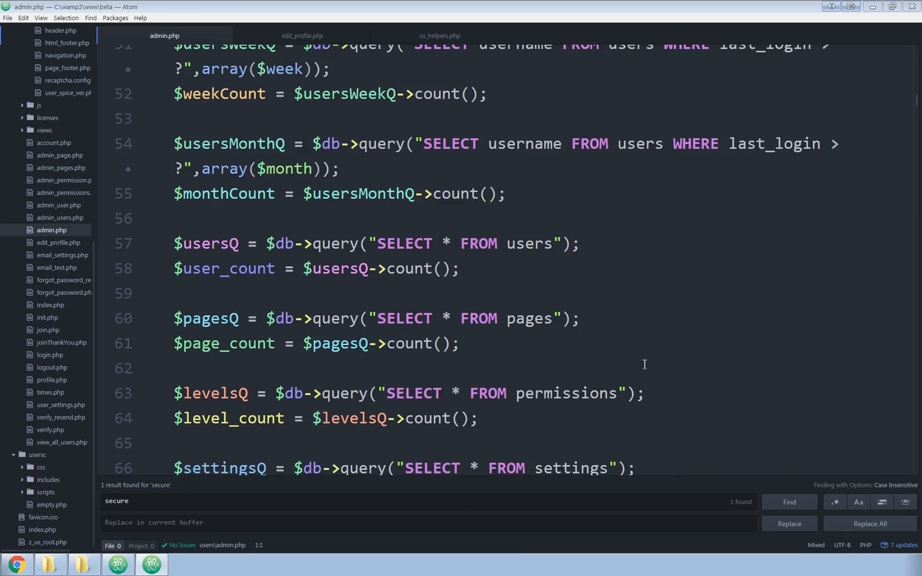
scroll(down, 3)
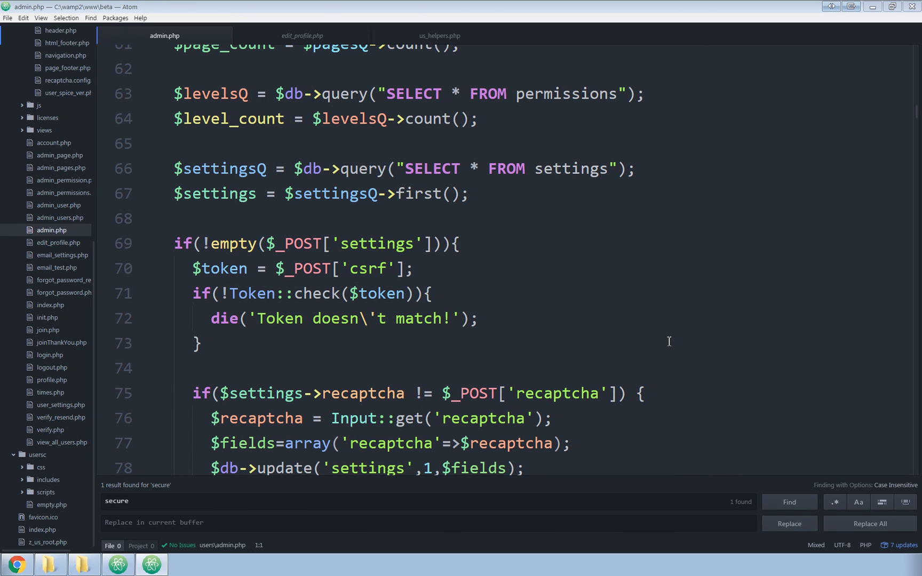
mouse_move(485, 330)
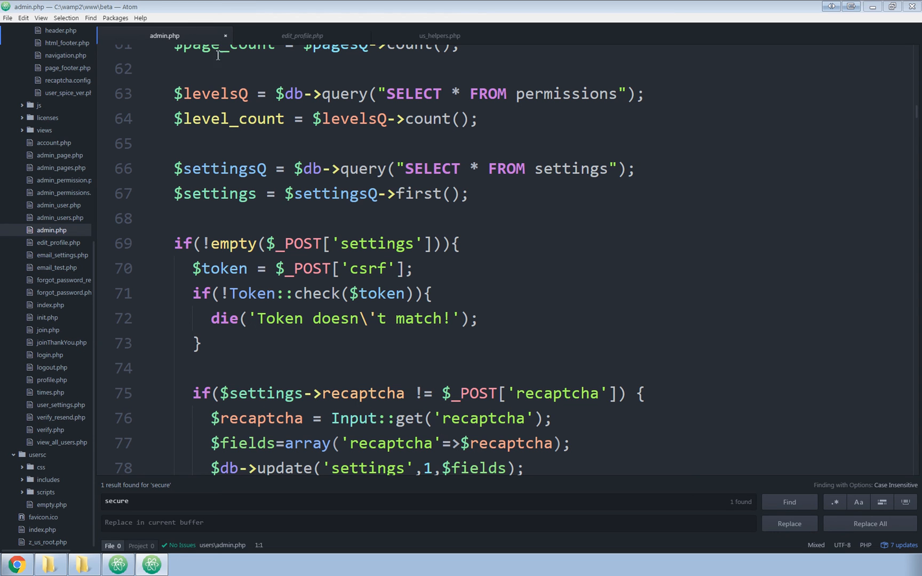
mouse_move(176, 48)
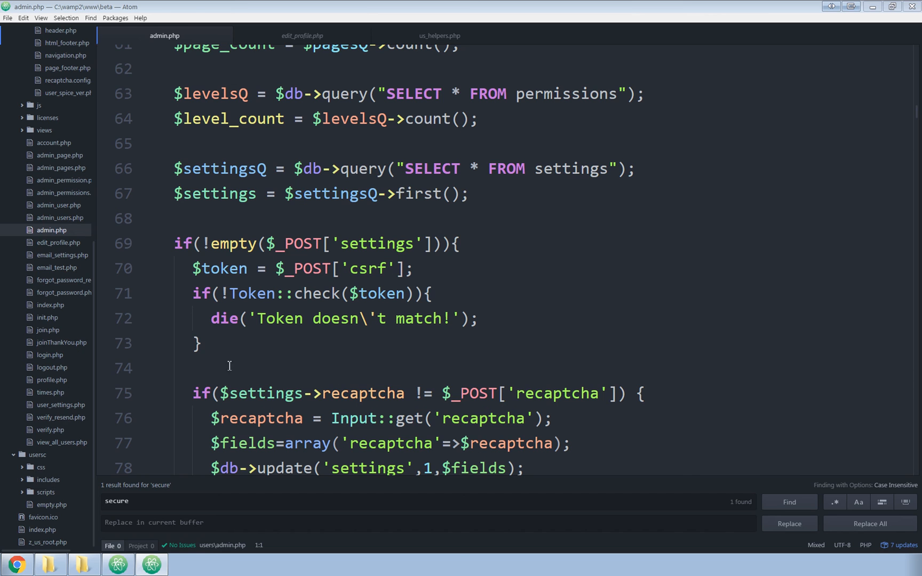
mouse_move(195, 46)
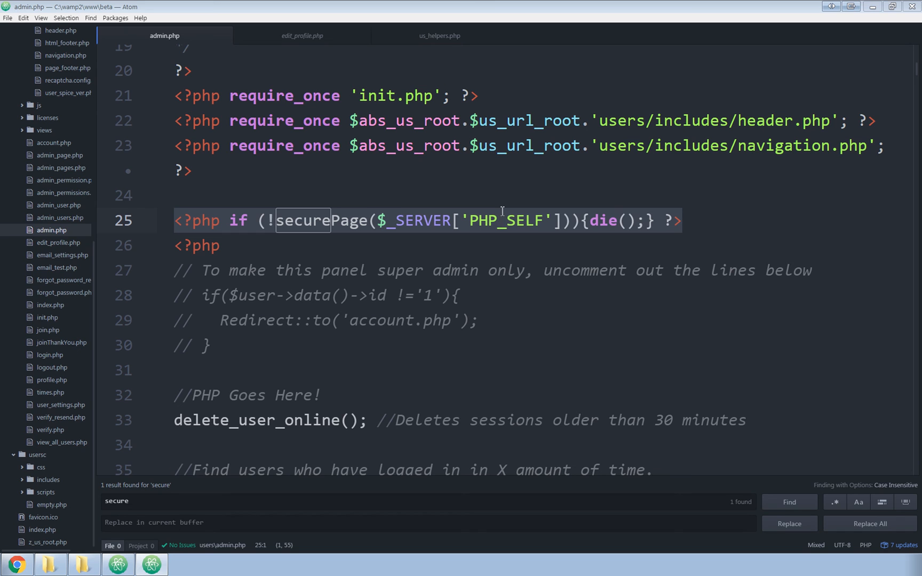
mouse_move(600, 223)
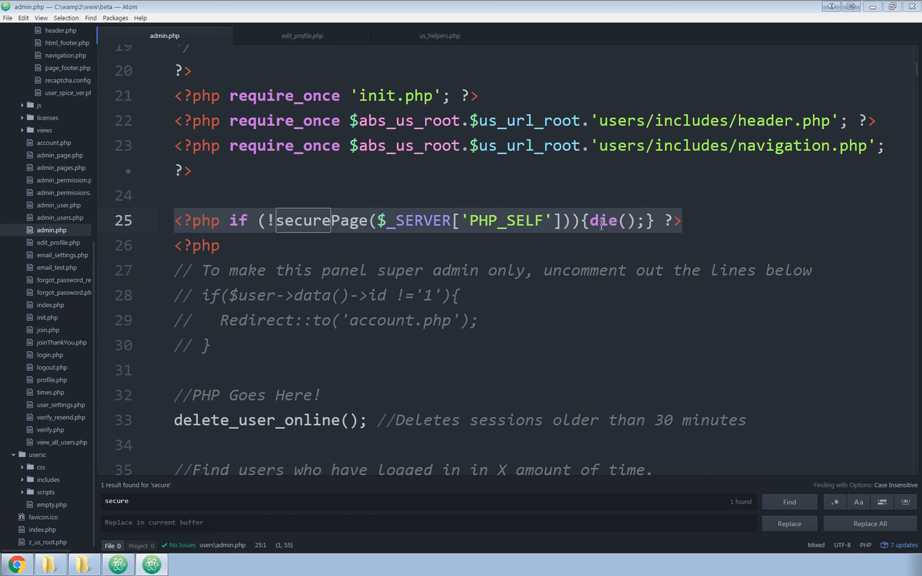
mouse_move(617, 238)
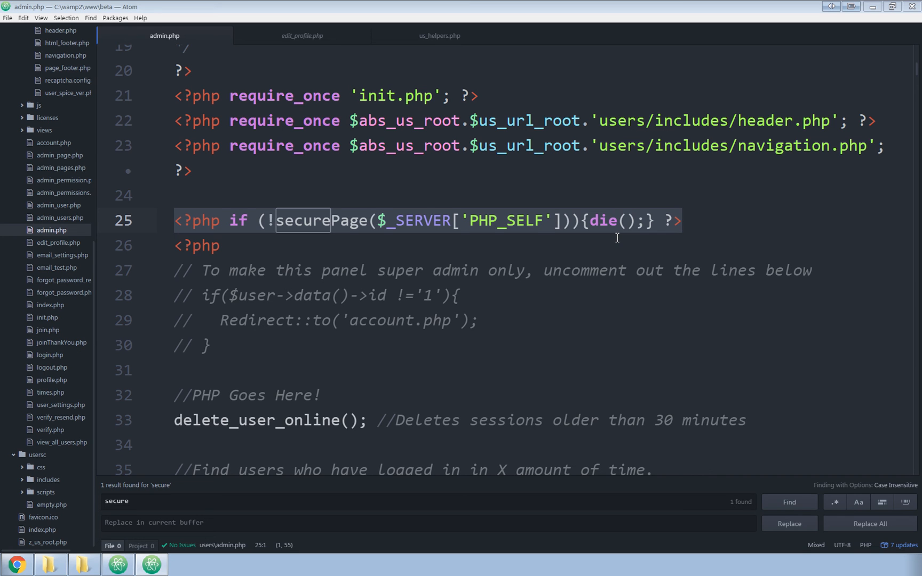
mouse_move(254, 226)
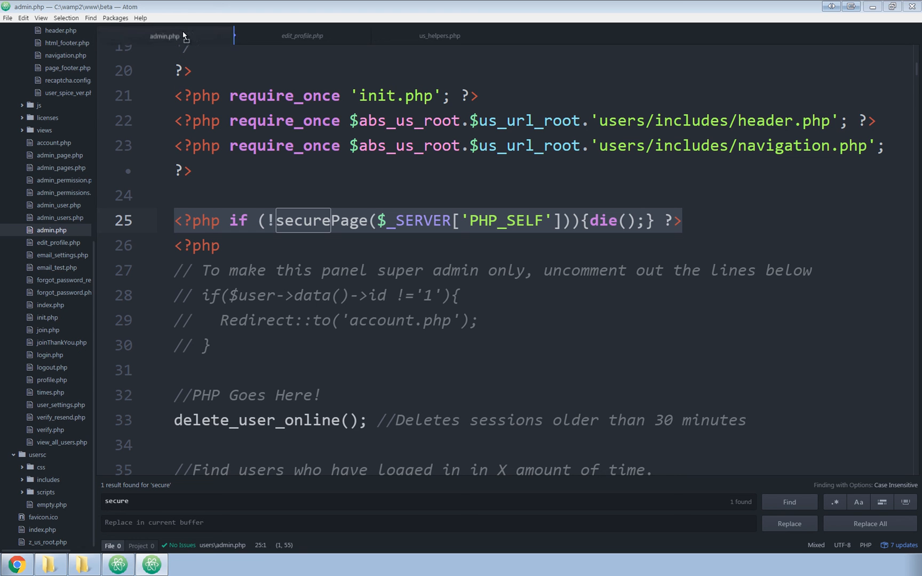
click(84, 565)
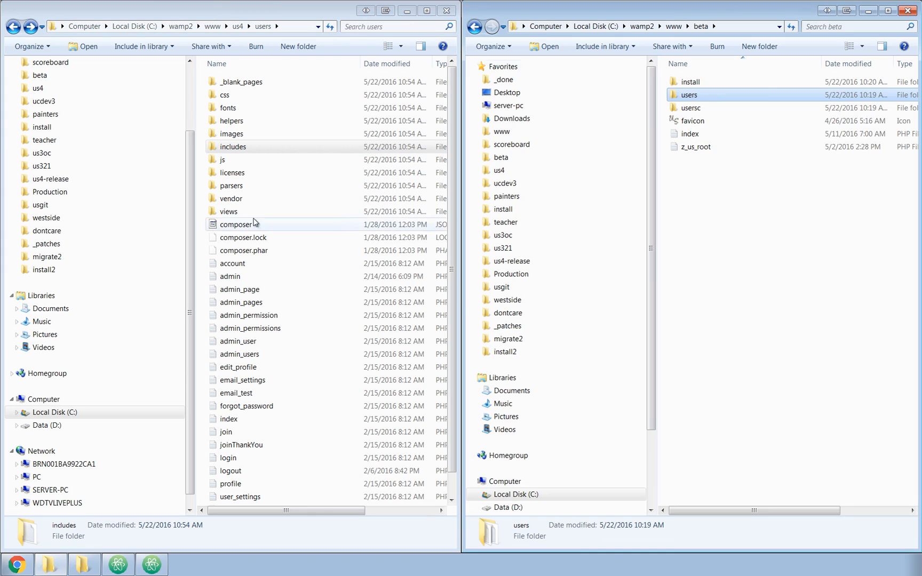
Open beta's usersc folder beside us4's users folder, right-clicking admin then cancelling.
double_click(690, 108)
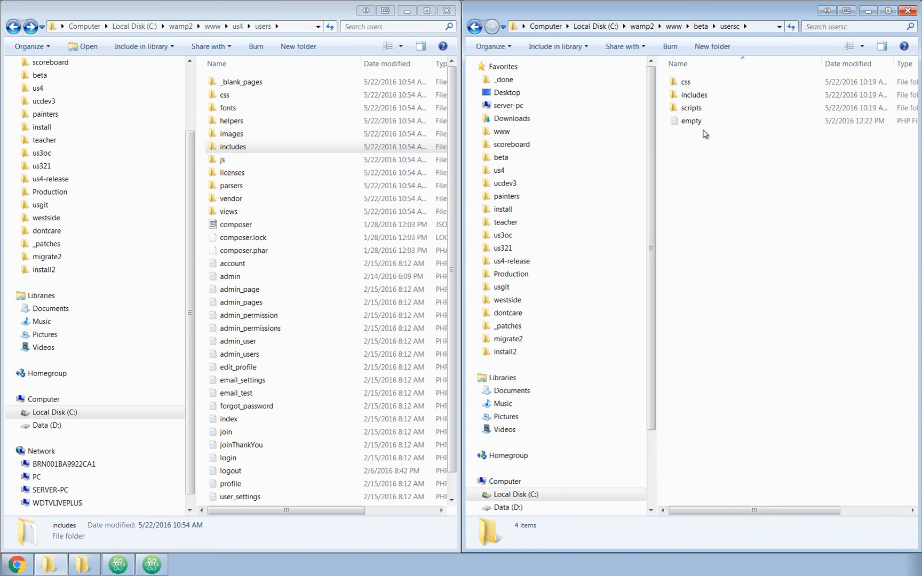
mouse_move(703, 150)
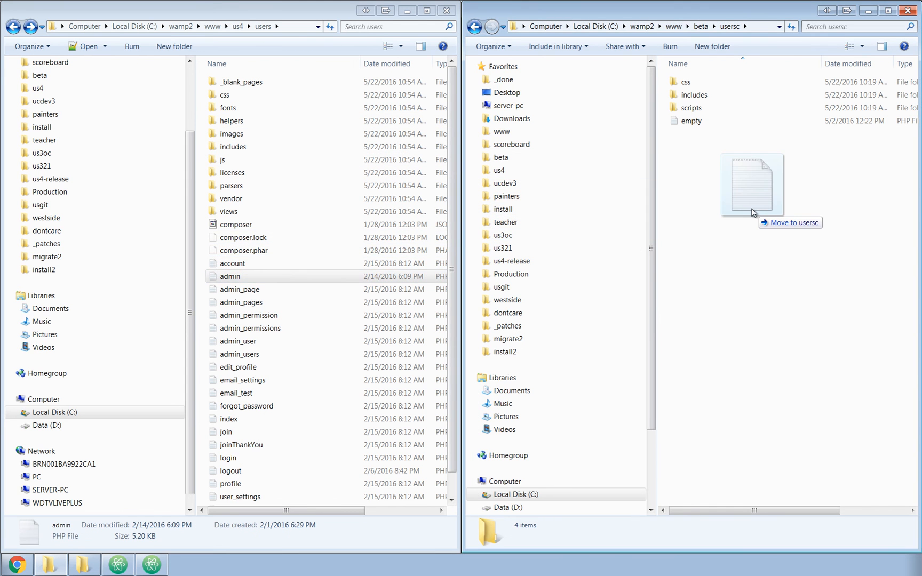
right_click(229, 276)
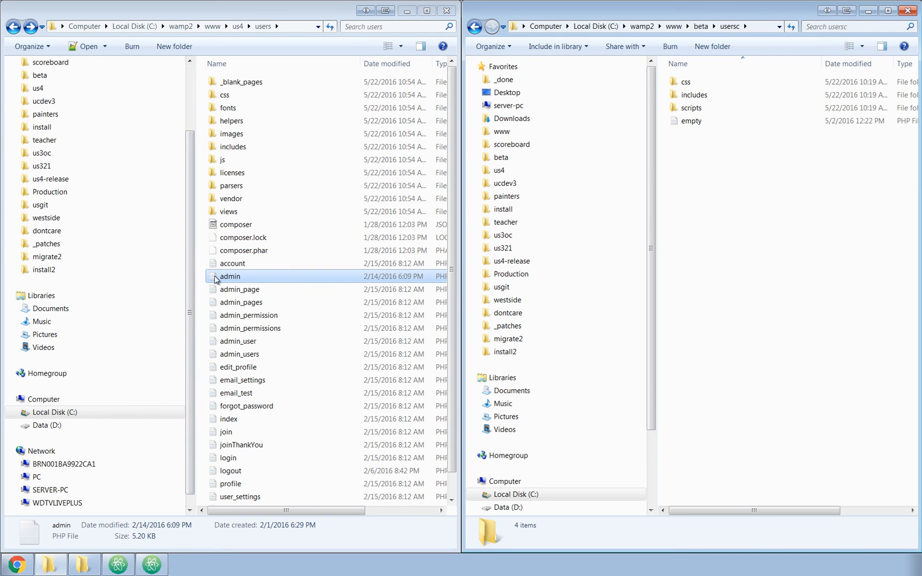
mouse_move(738, 154)
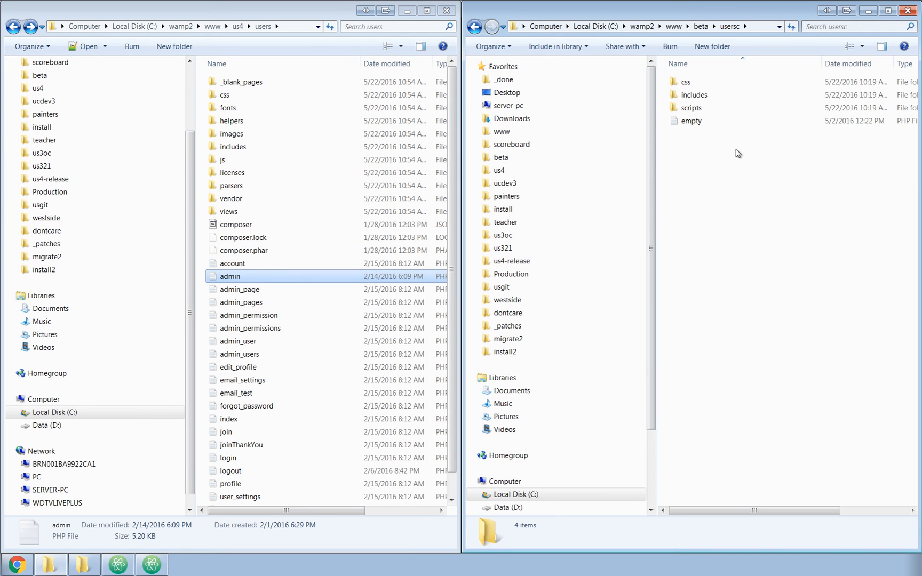
click(753, 27)
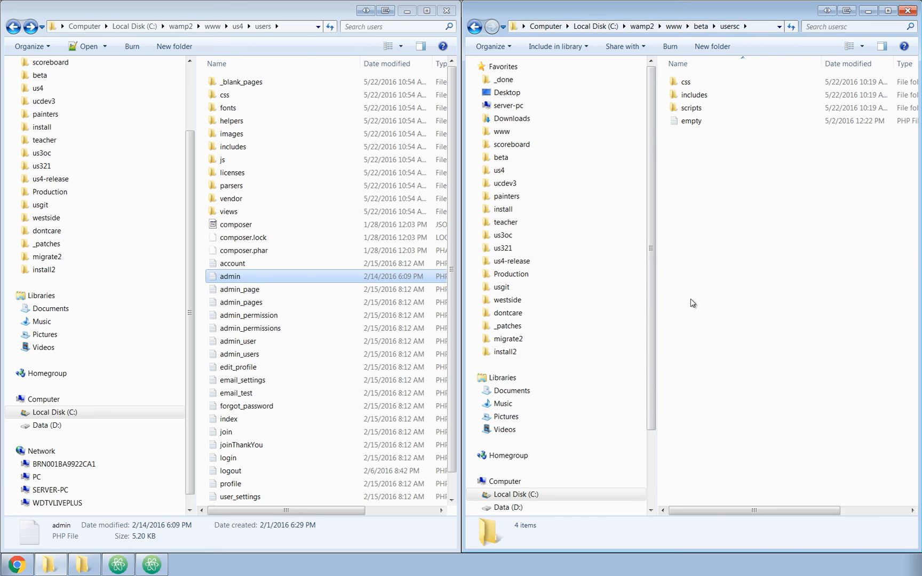
mouse_move(831, 272)
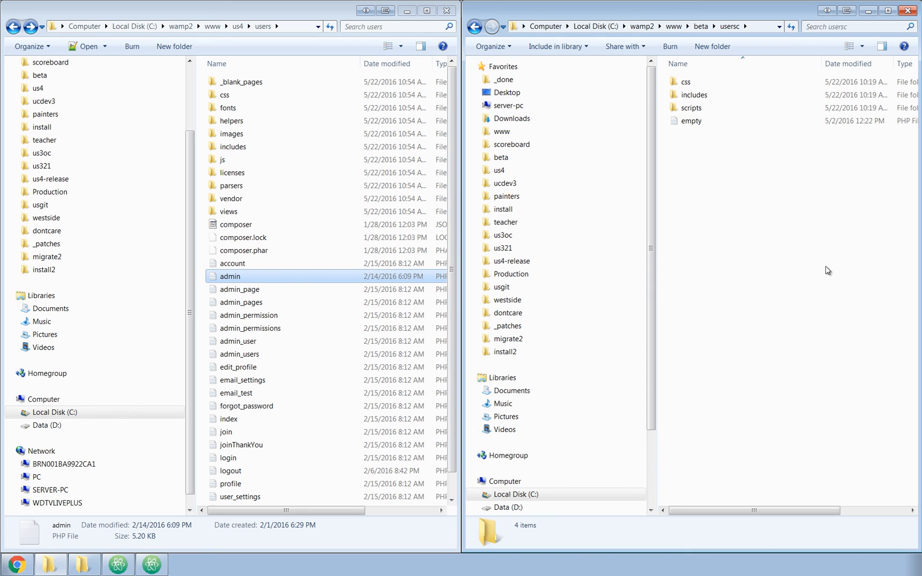
mouse_move(733, 337)
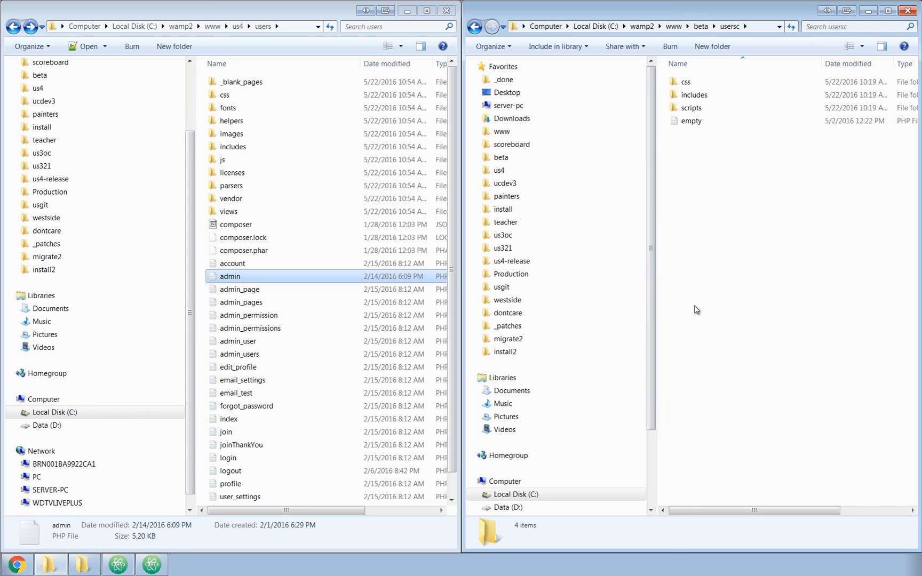
mouse_move(700, 136)
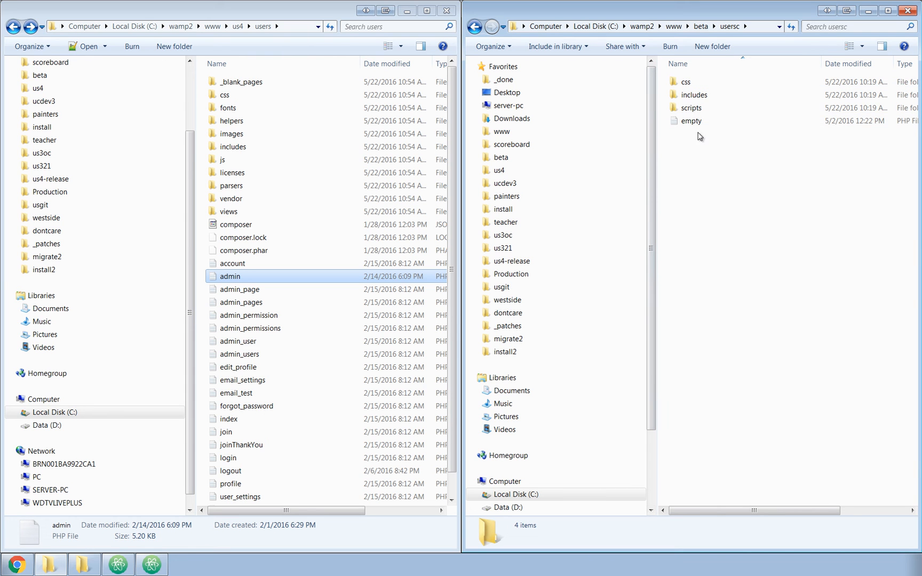
Open beta's usersc/scripts folder to show custom_login_script, just_after_logout and just_before_logout.
double_click(692, 108)
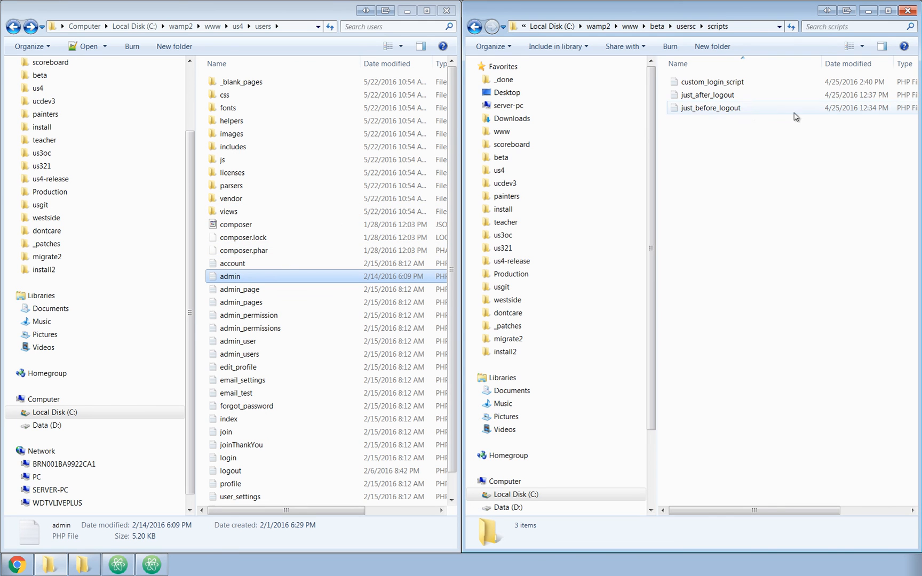
mouse_move(706, 94)
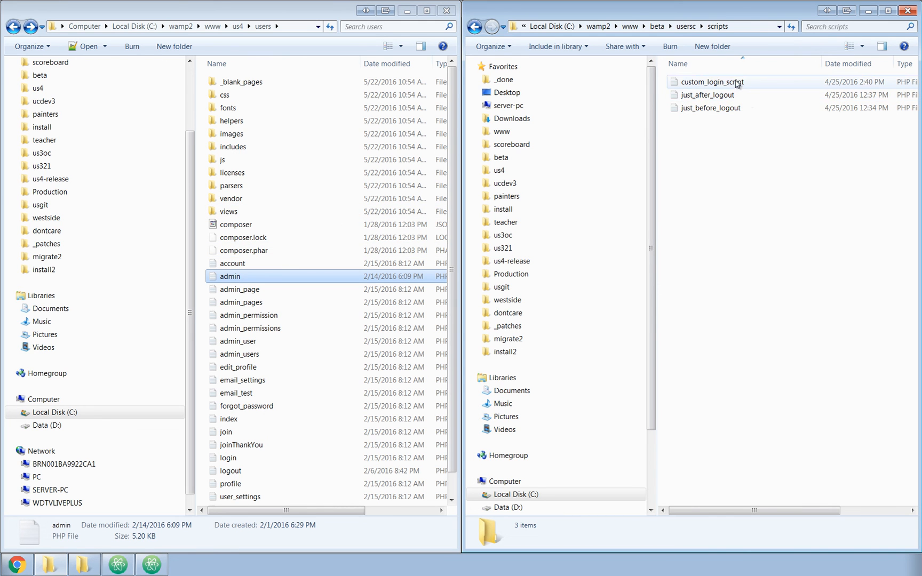
mouse_move(713, 82)
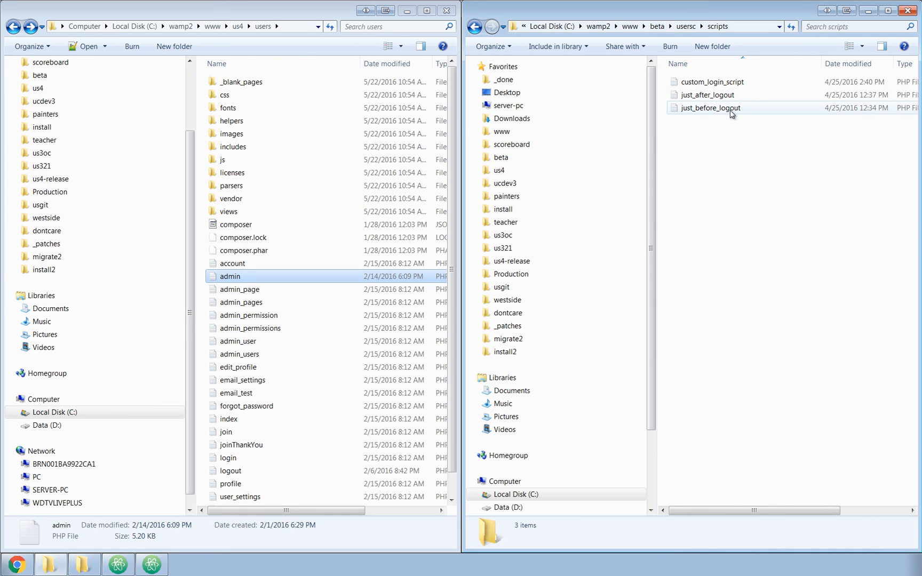
mouse_move(710, 108)
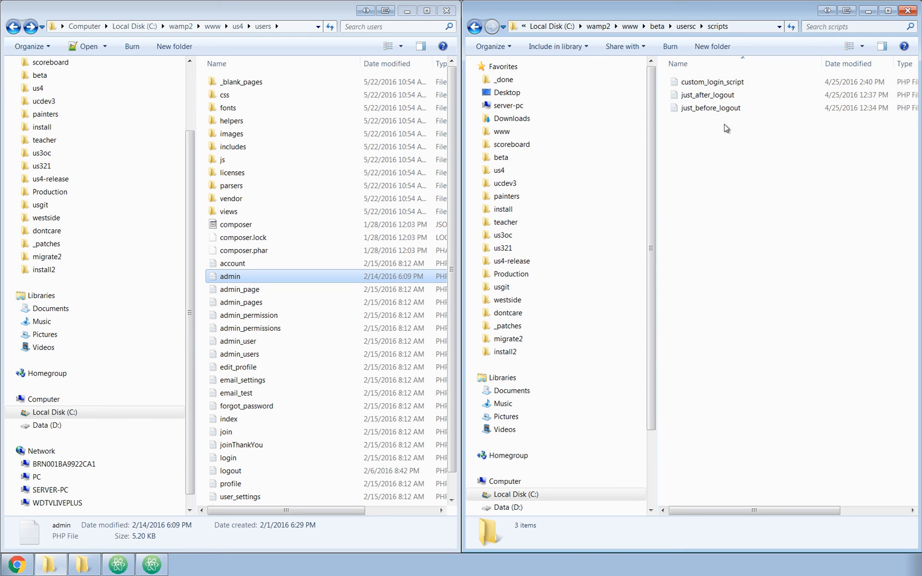
mouse_move(710, 166)
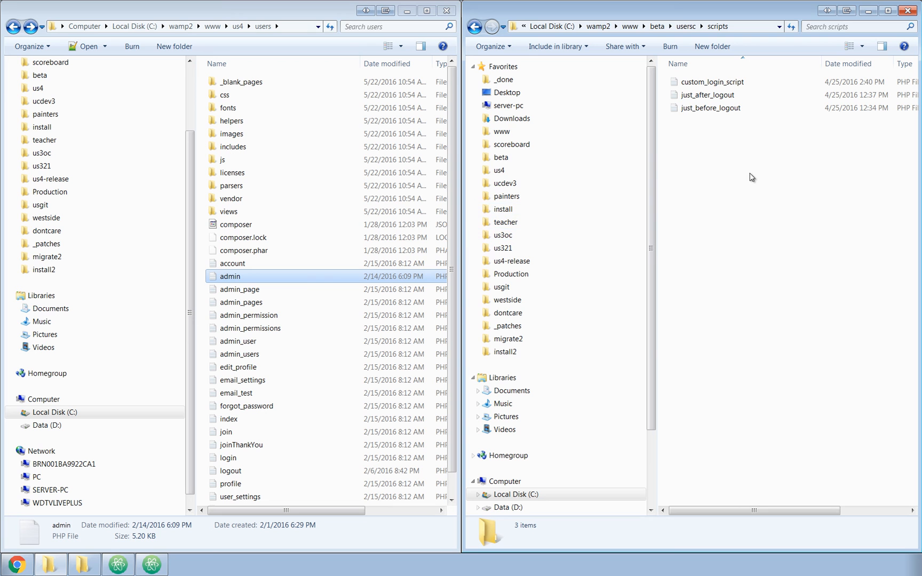
mouse_move(463, 298)
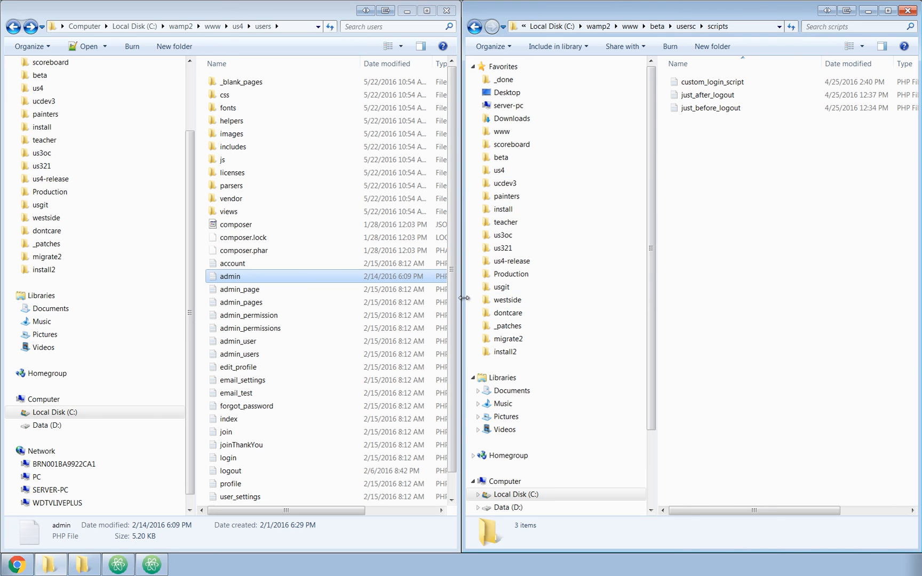